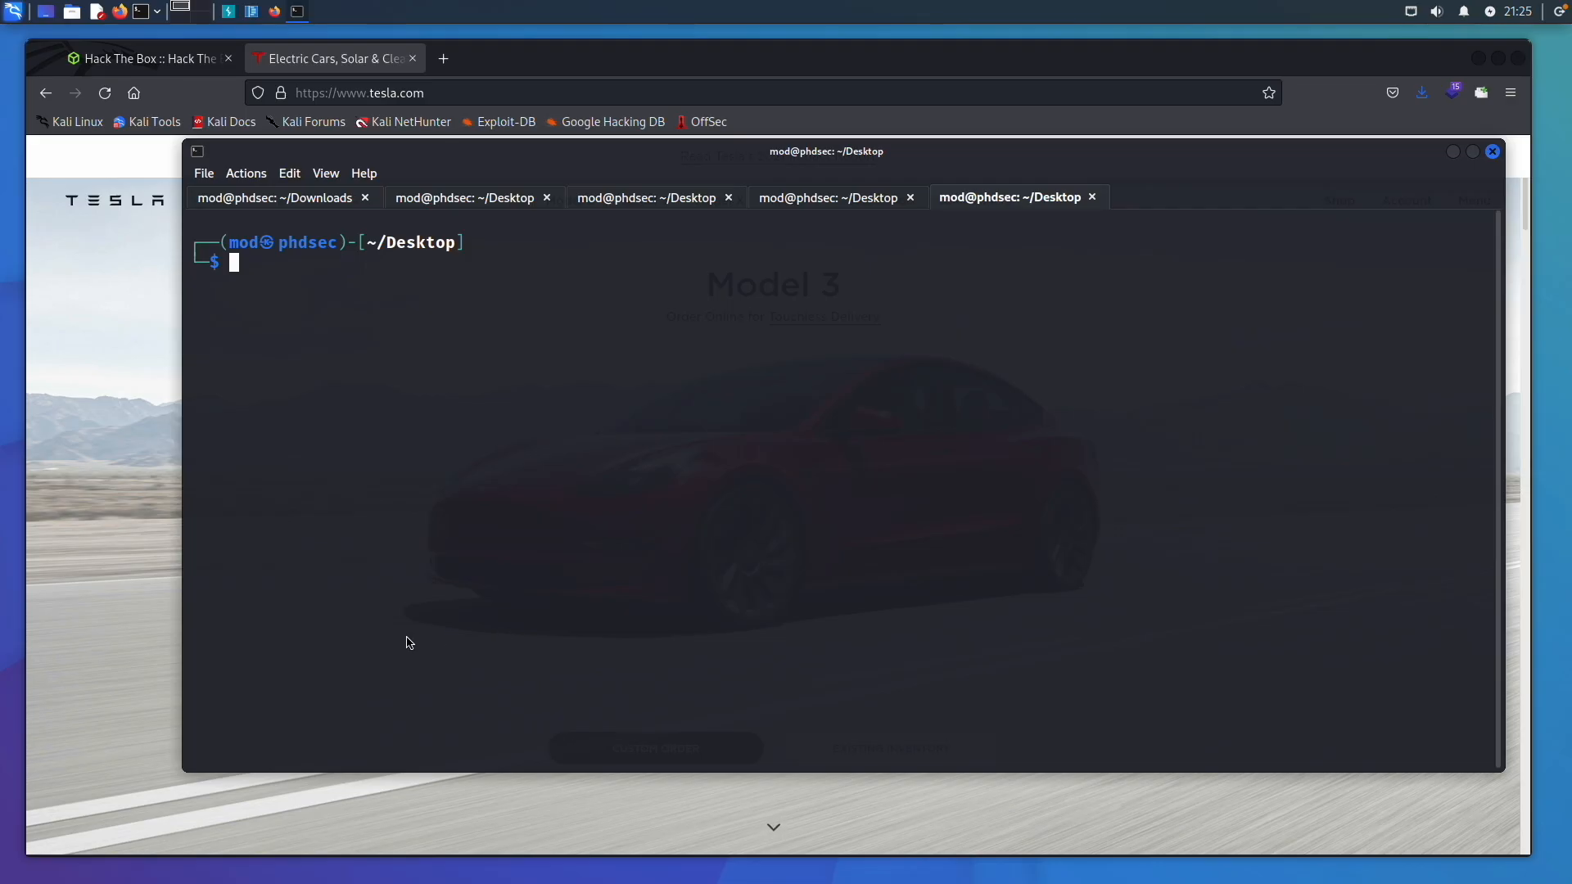
pyautogui.moveTo(457, 540)
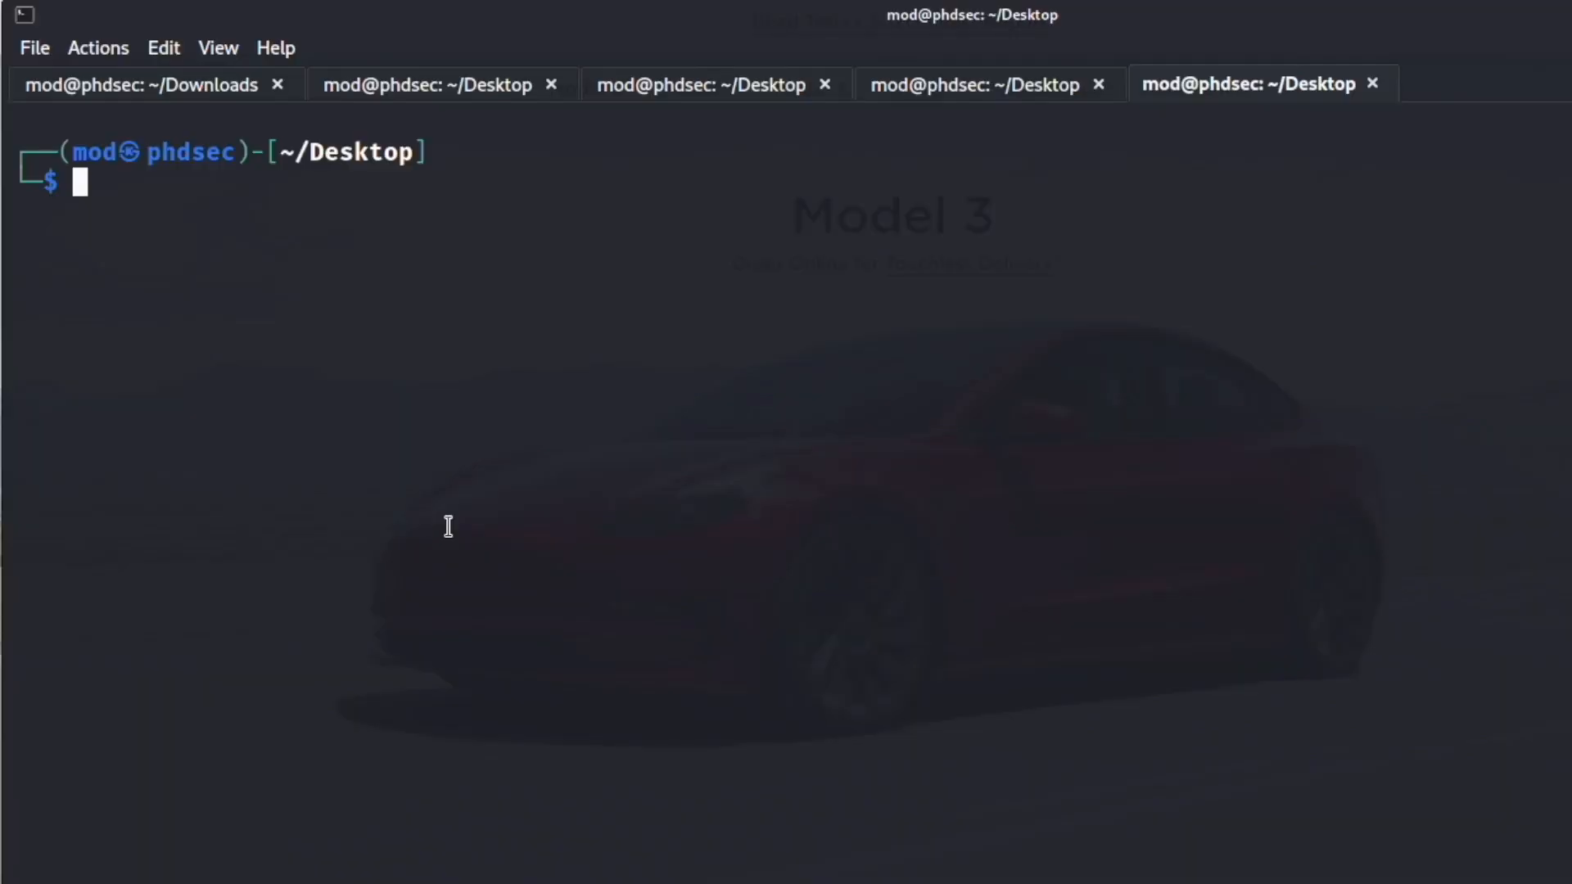
# - Read CeWL's help, highlighting the spider depth option, then view the trailing auth and proxy options
pyautogui.write('cewl -h')
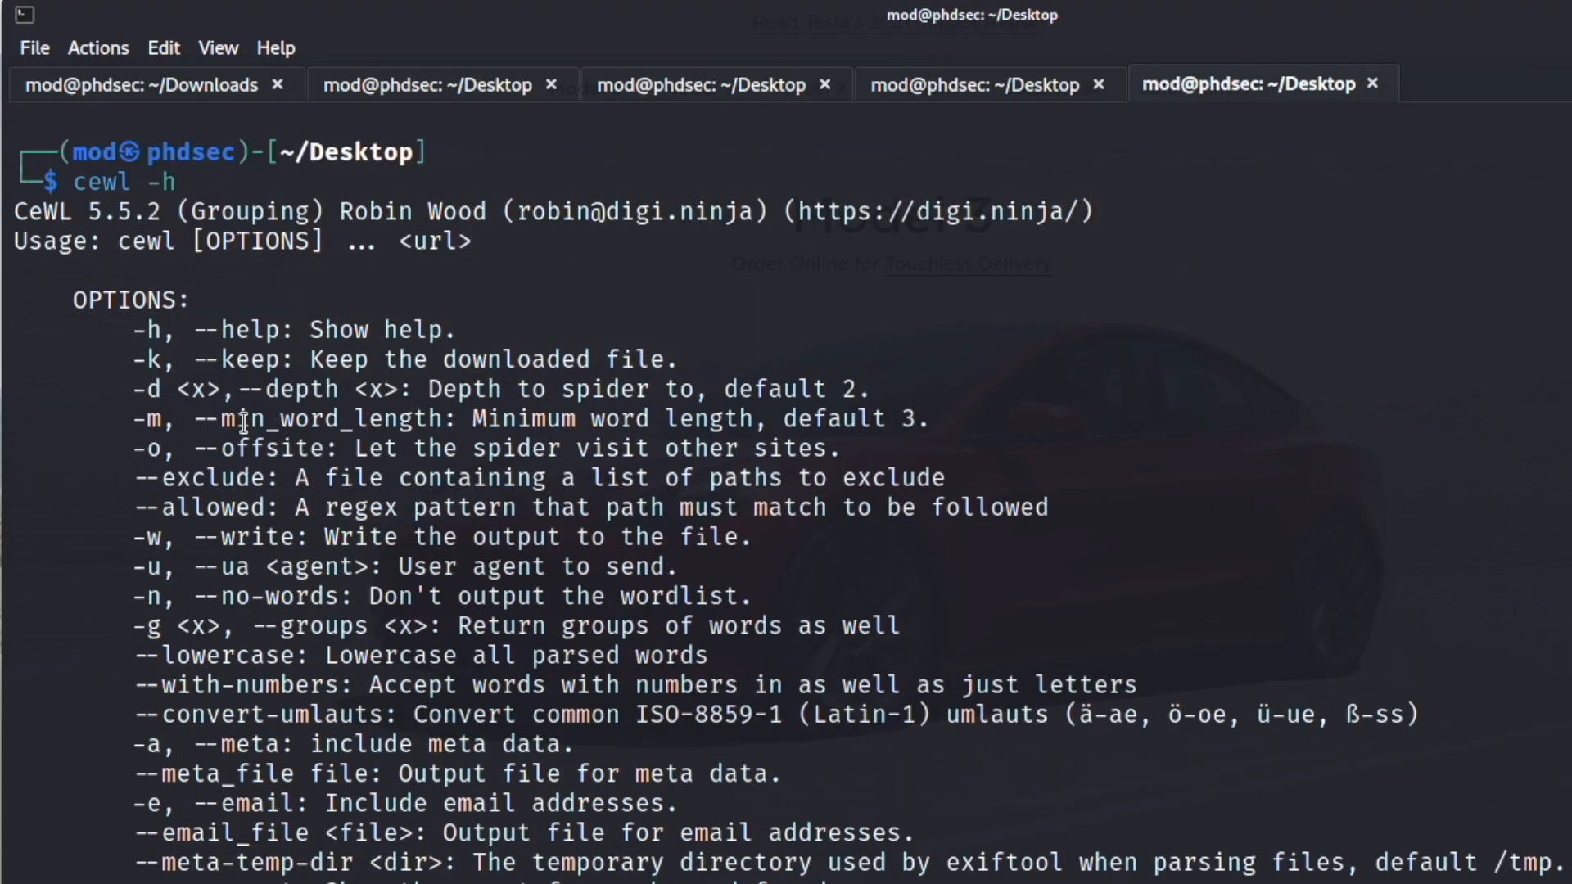
pyautogui.moveTo(136, 390); pyautogui.dragTo(647, 389)
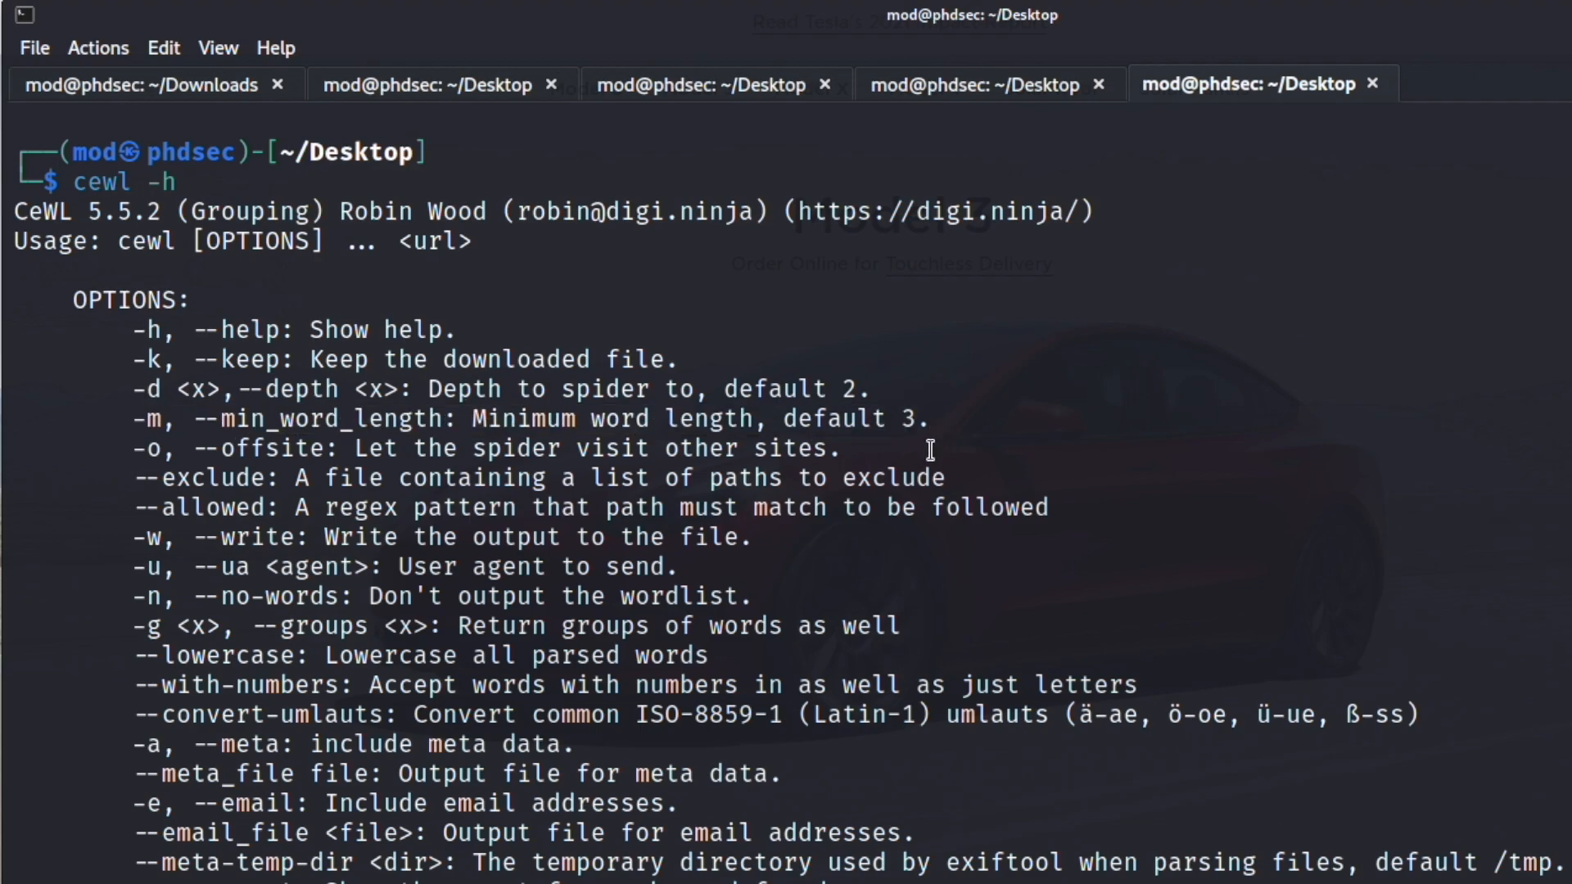
pyautogui.moveTo(913, 419)
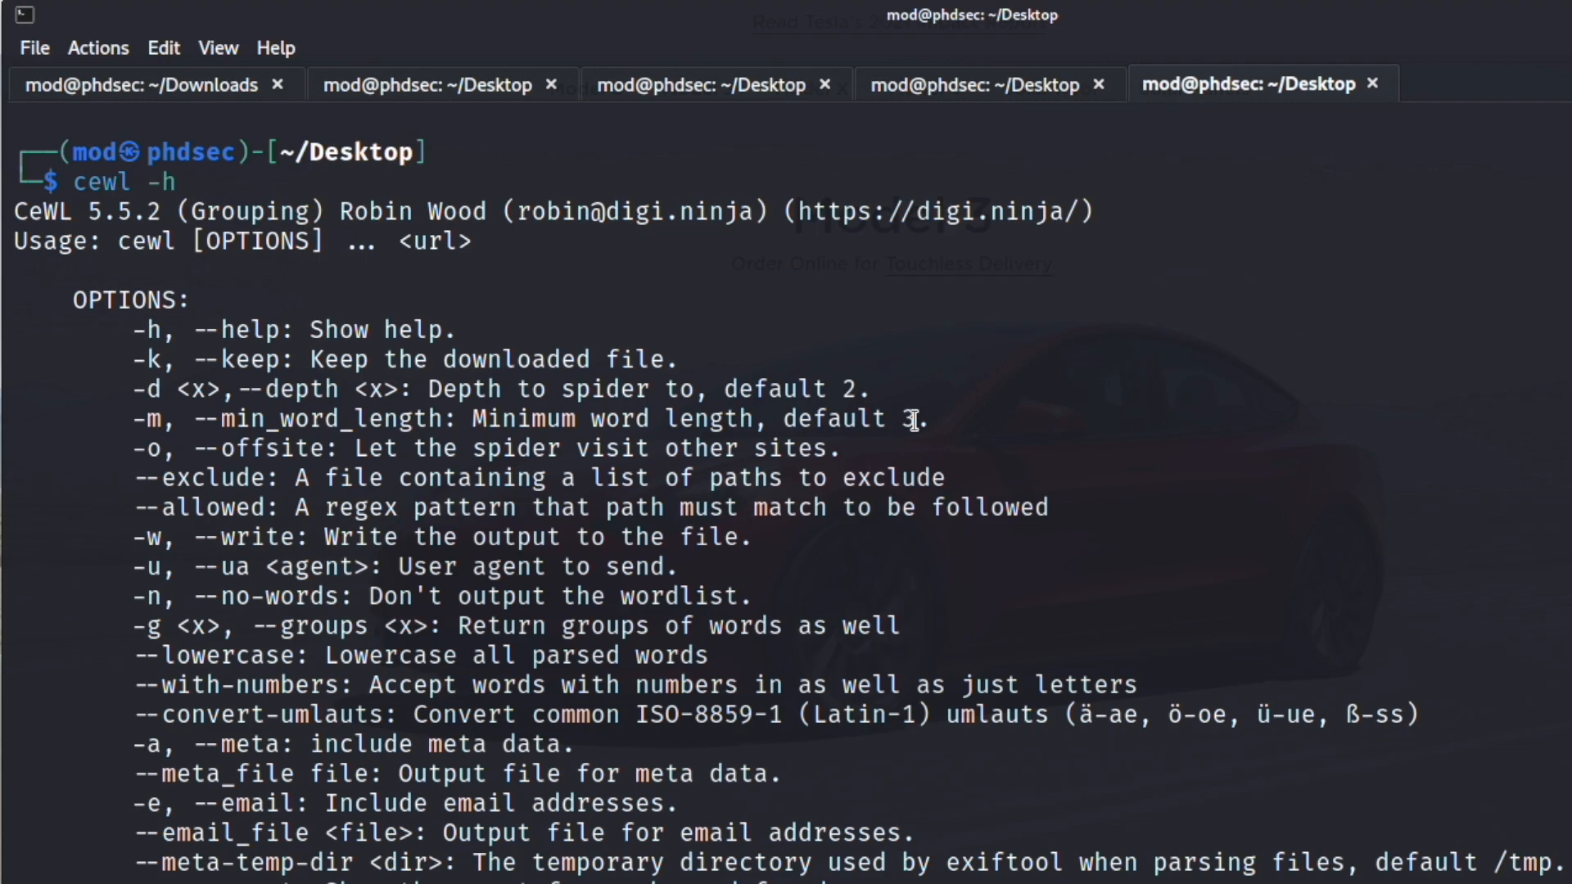
pyautogui.moveTo(922, 444)
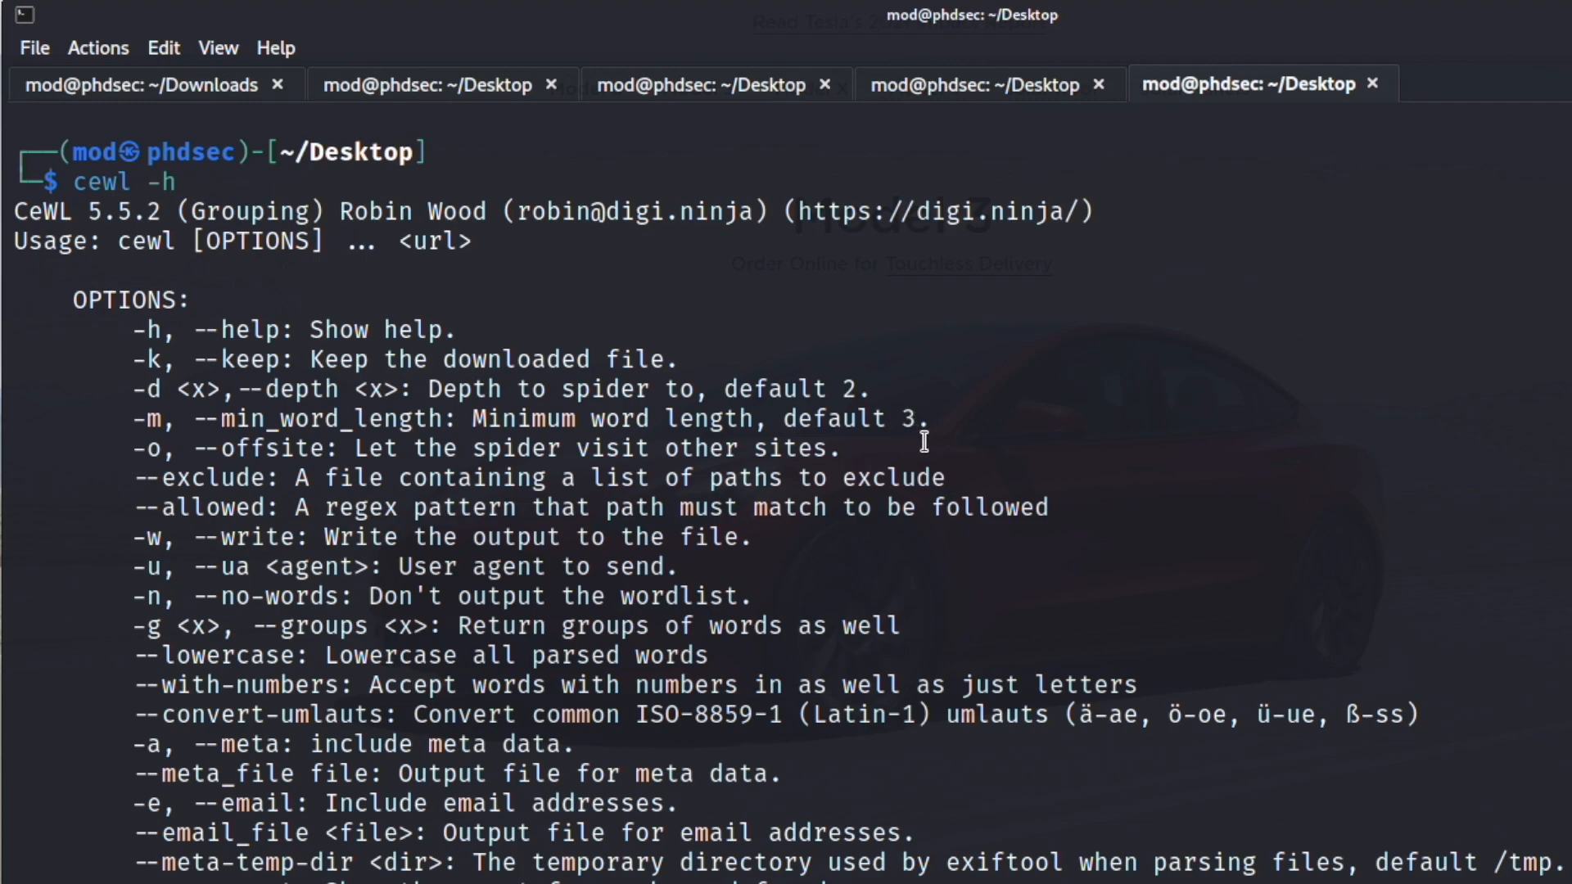
pyautogui.moveTo(907, 432)
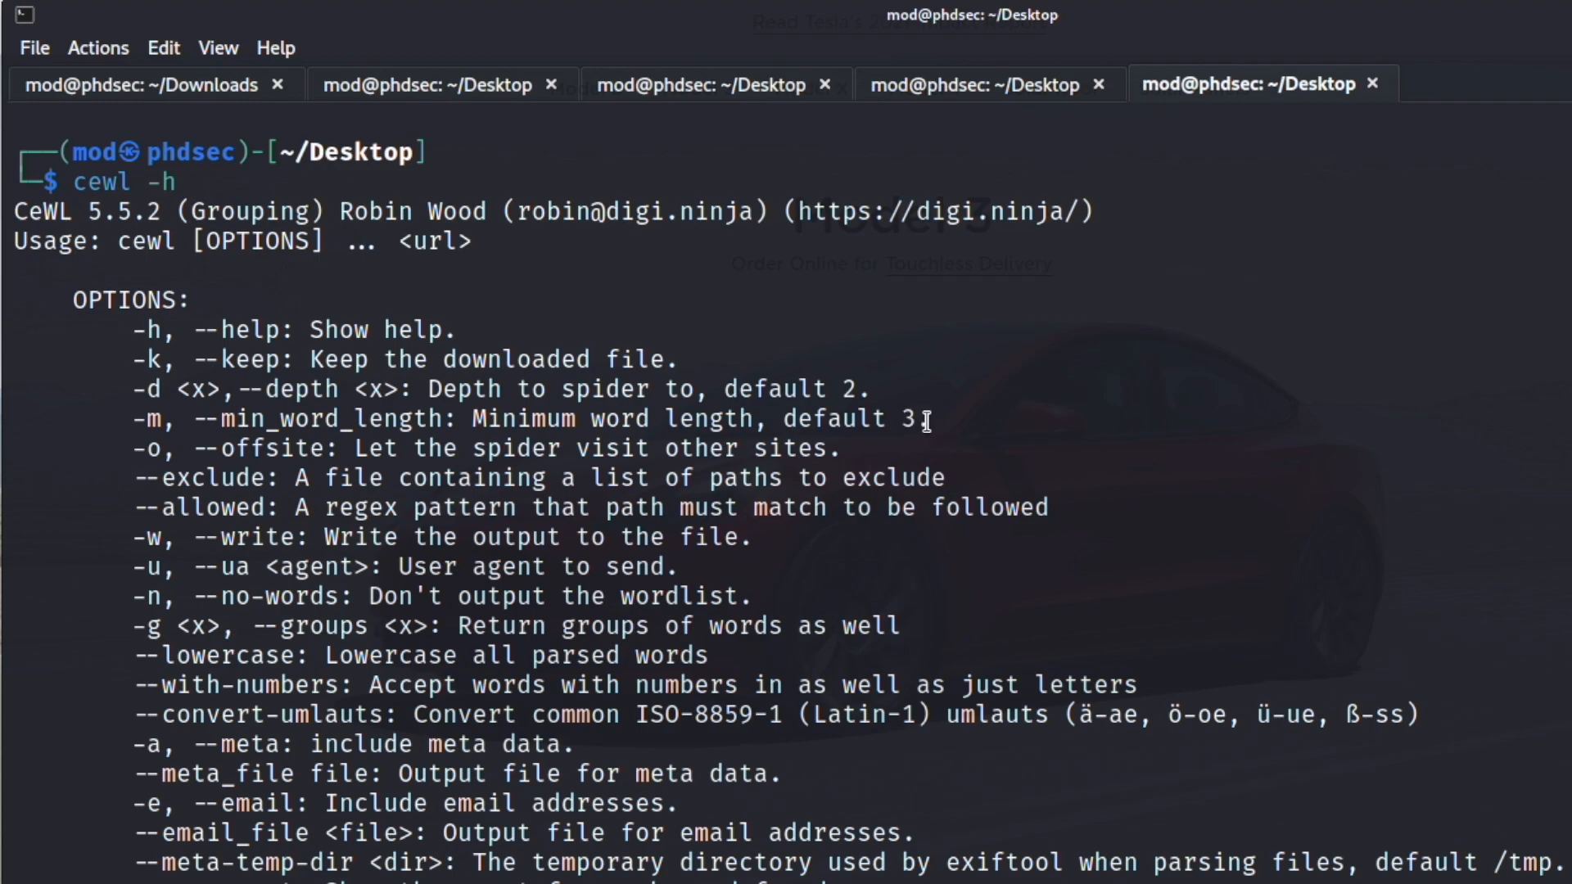
pyautogui.moveTo(953, 516)
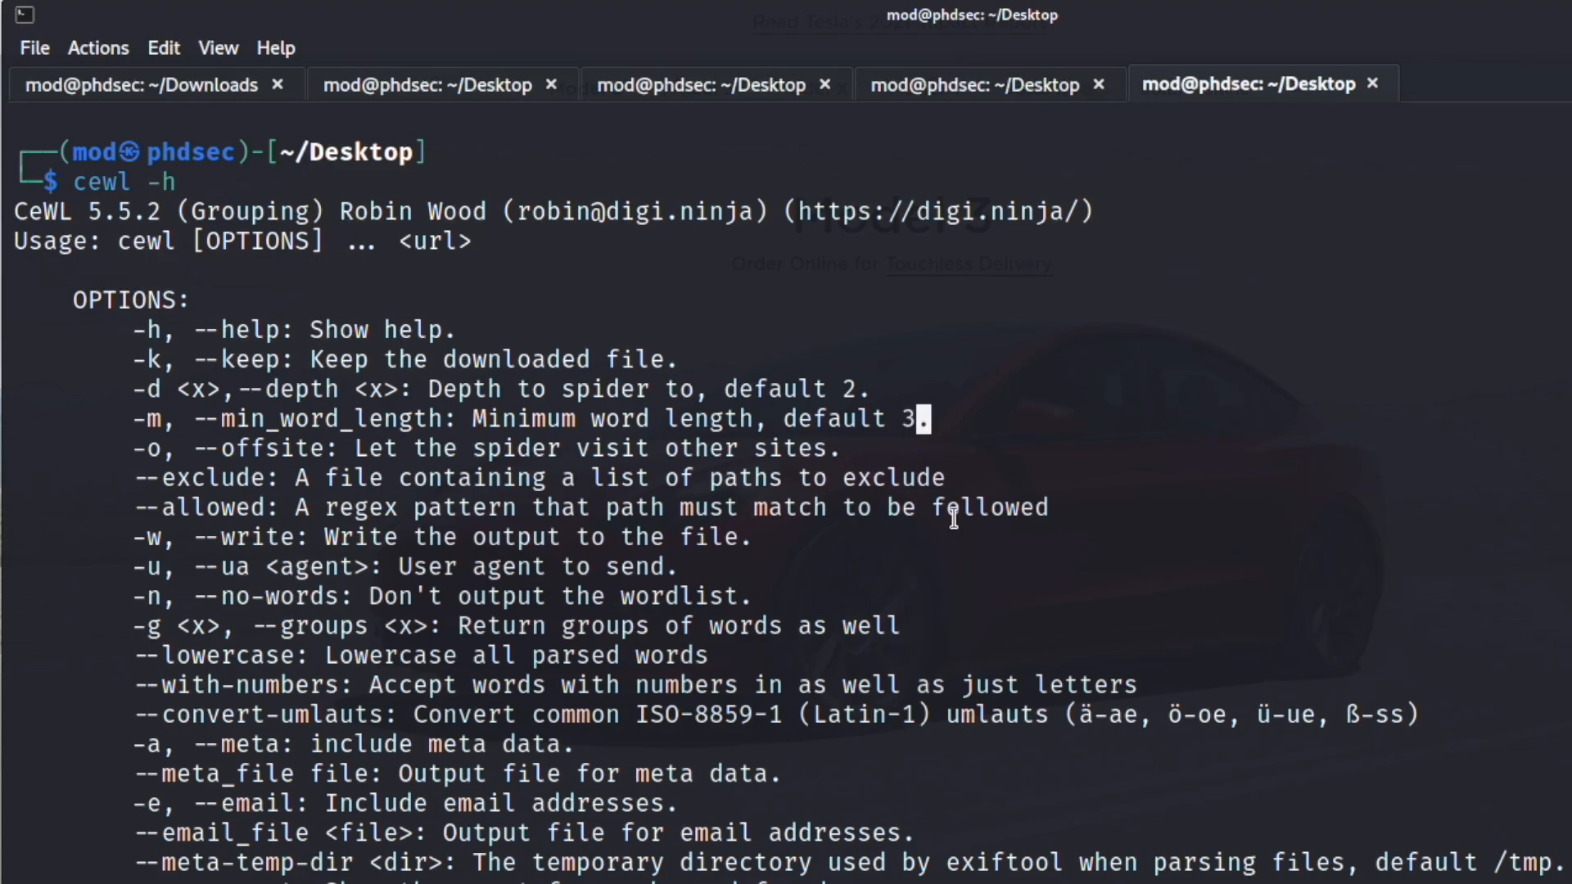
pyautogui.moveTo(937, 569)
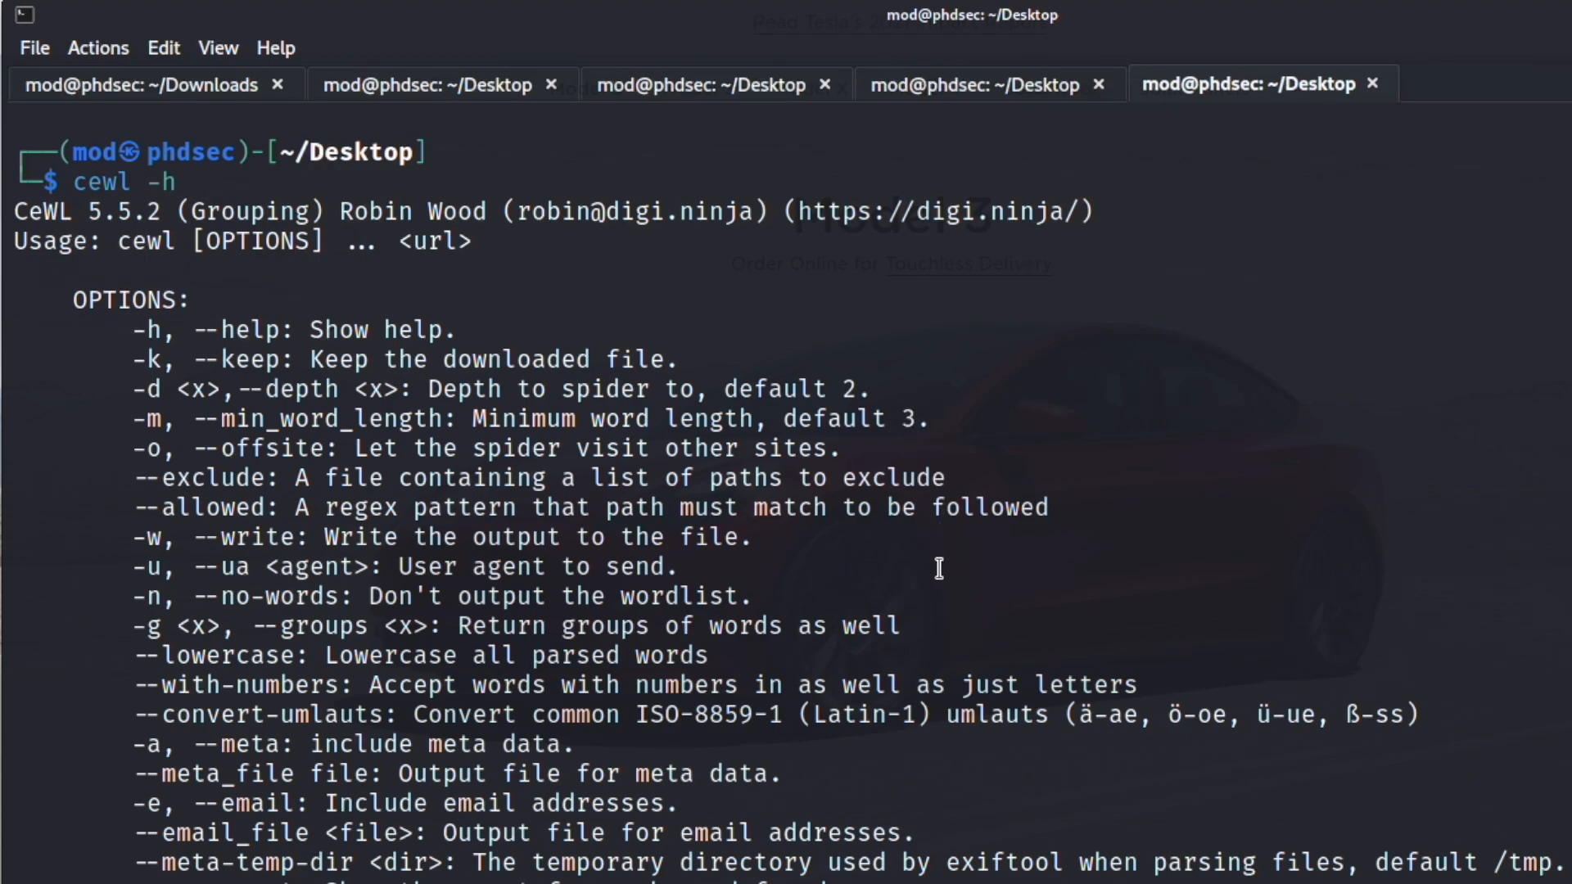
pyautogui.moveTo(679, 420); pyautogui.dragTo(922, 419)
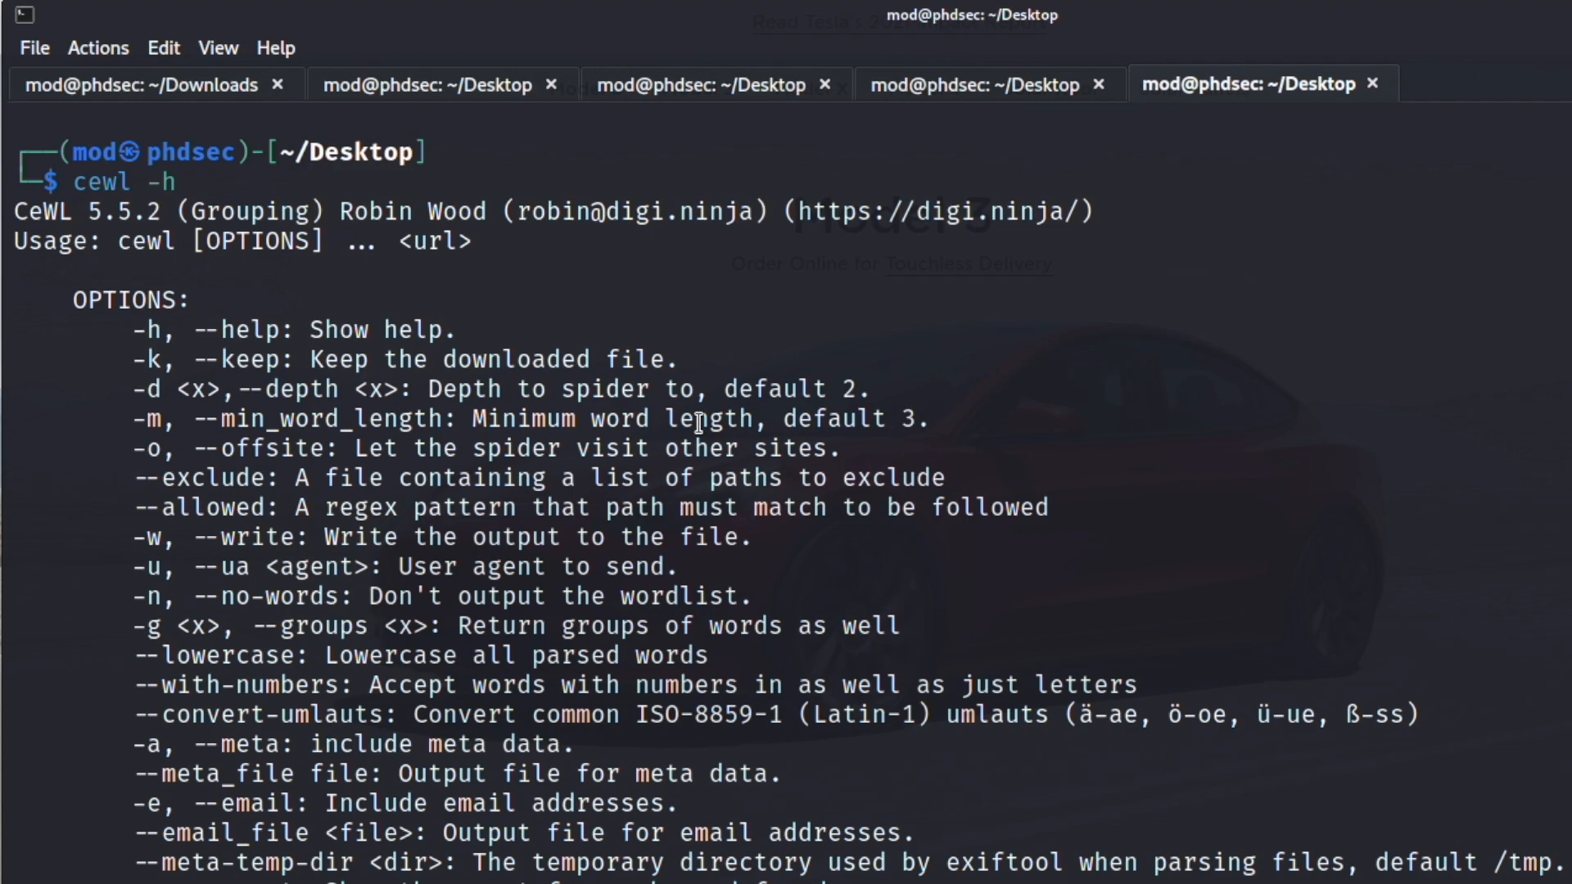
pyautogui.moveTo(743, 392)
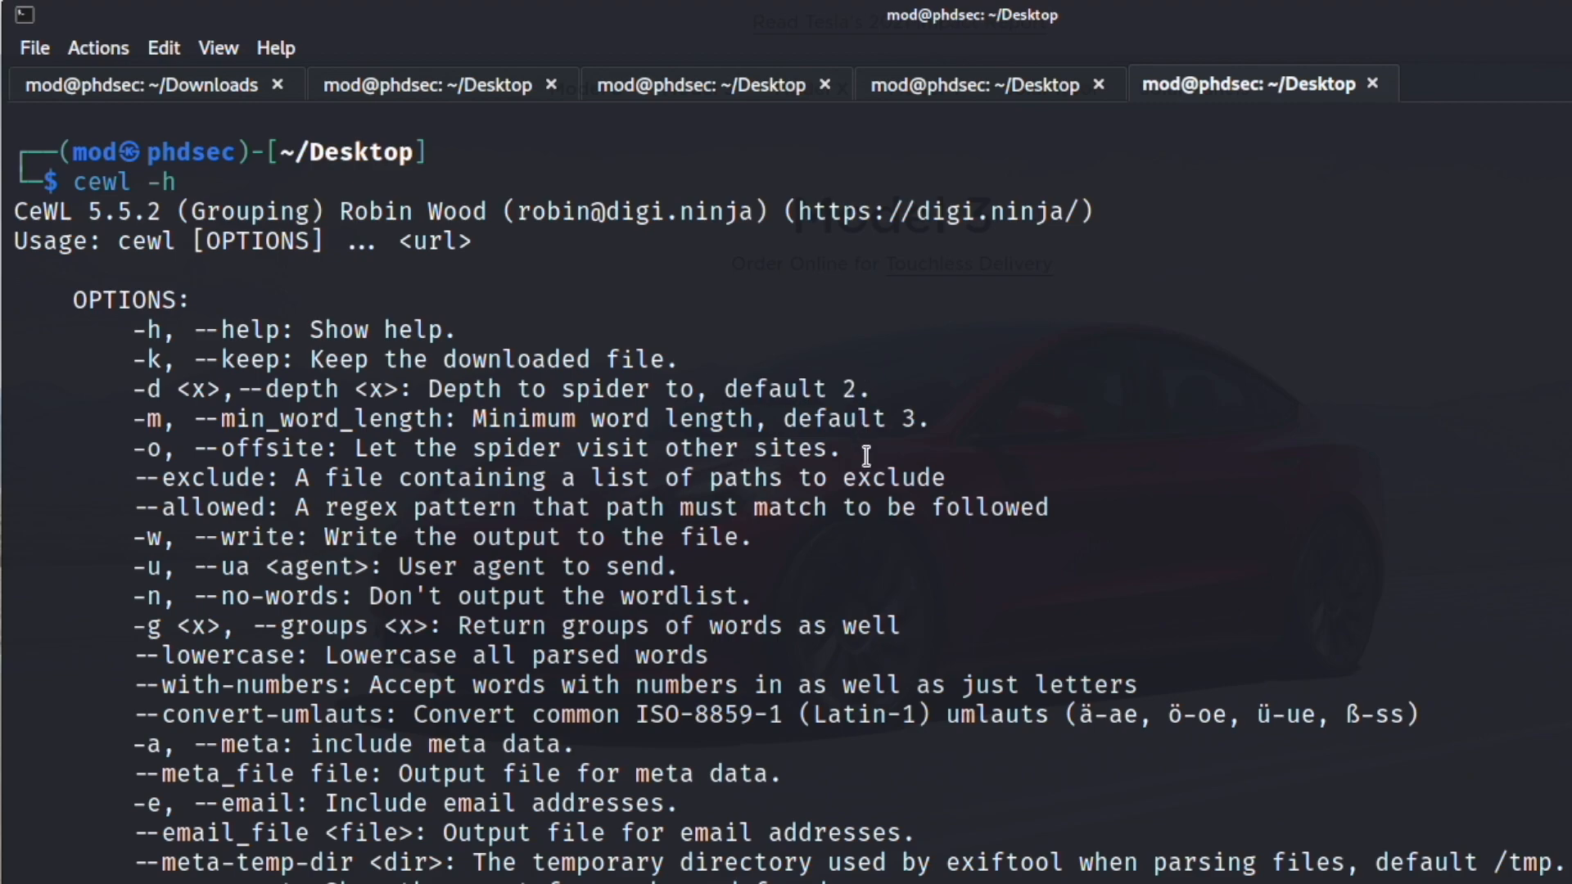
pyautogui.doubleClick(789, 389)
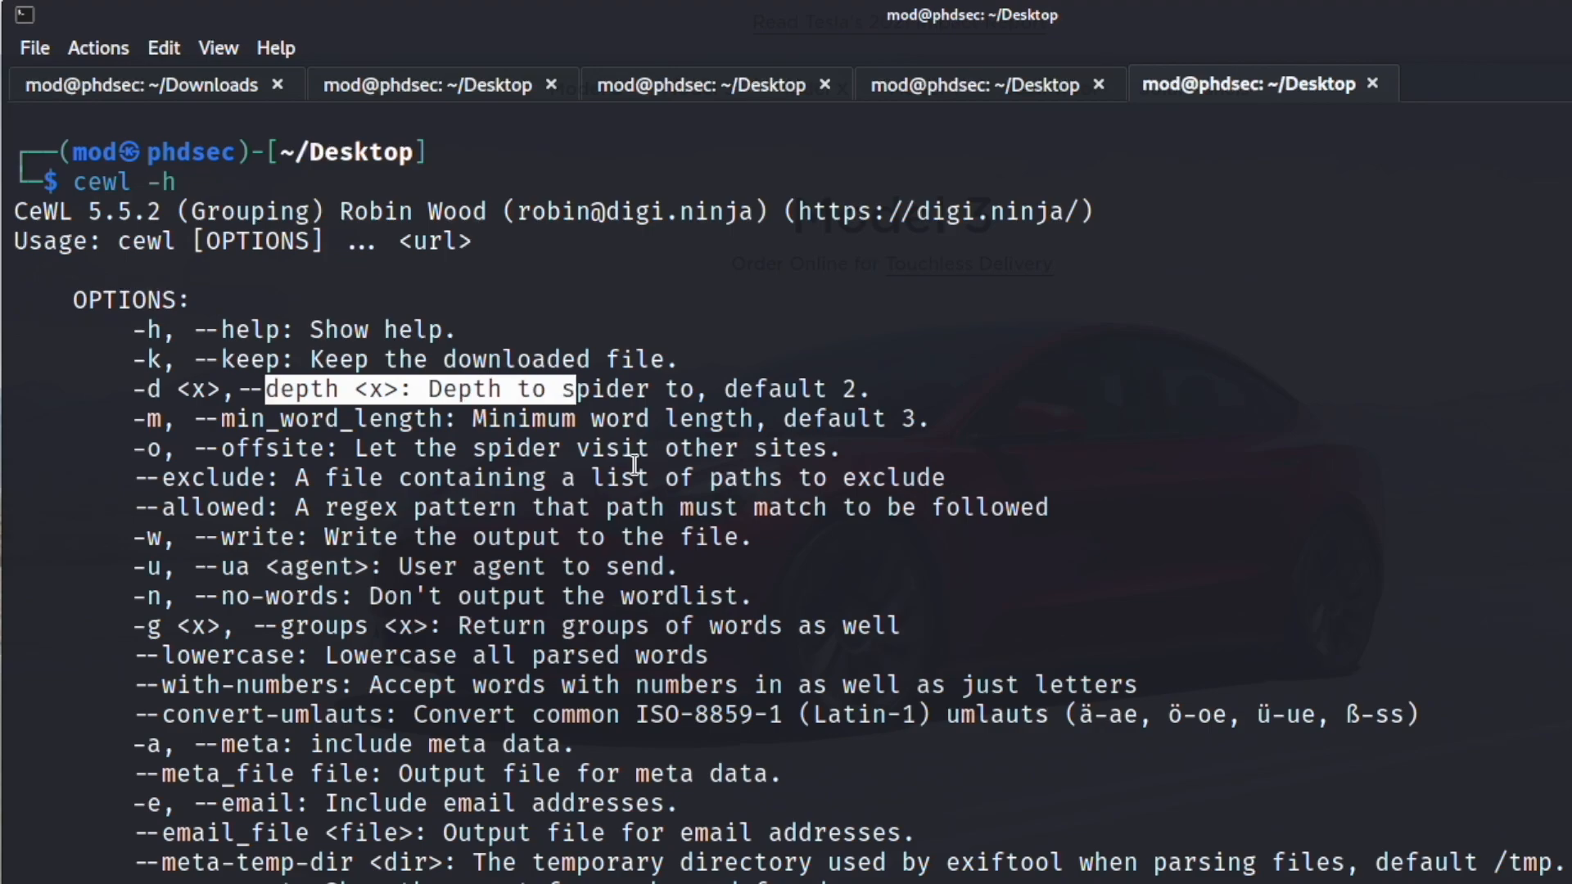
pyautogui.scroll(-3)
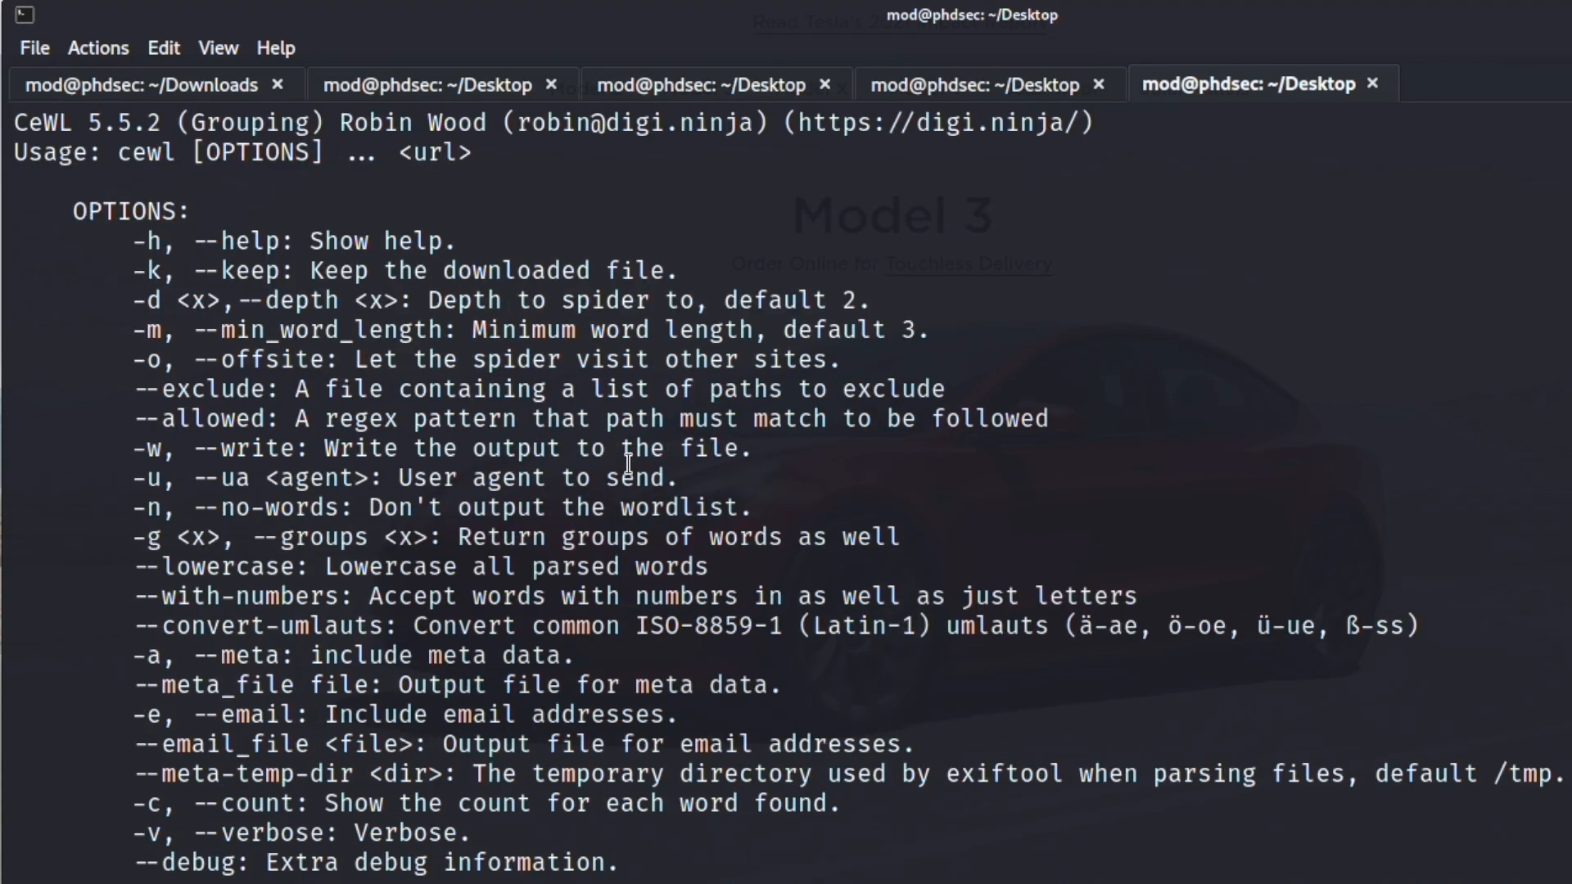
pyautogui.scroll(-3)
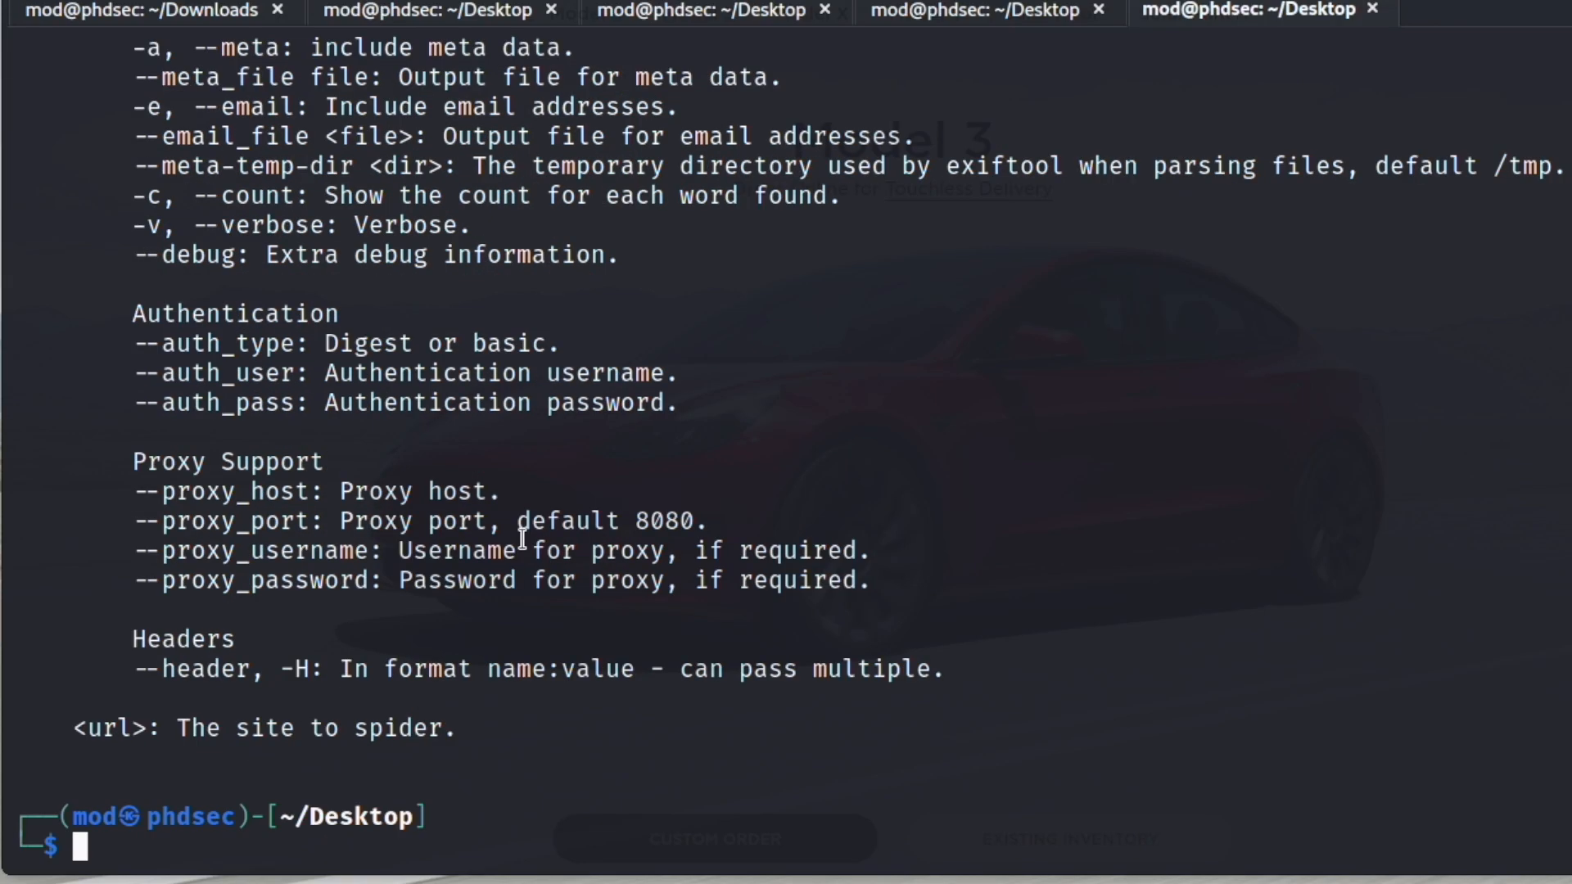
pyautogui.write('cewl -h')
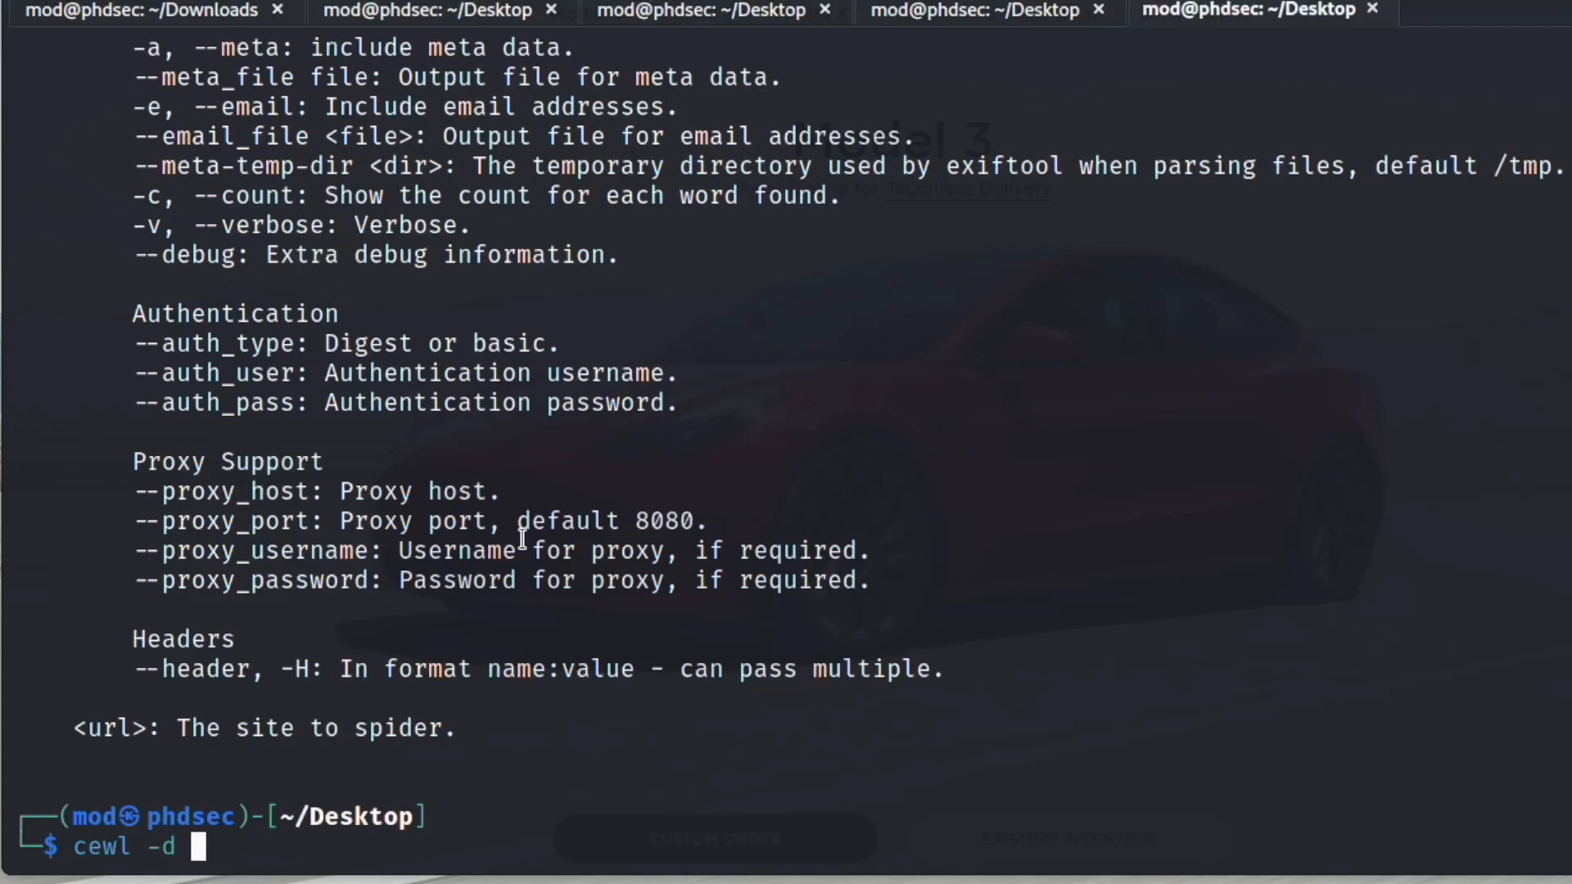
pyautogui.write('2')
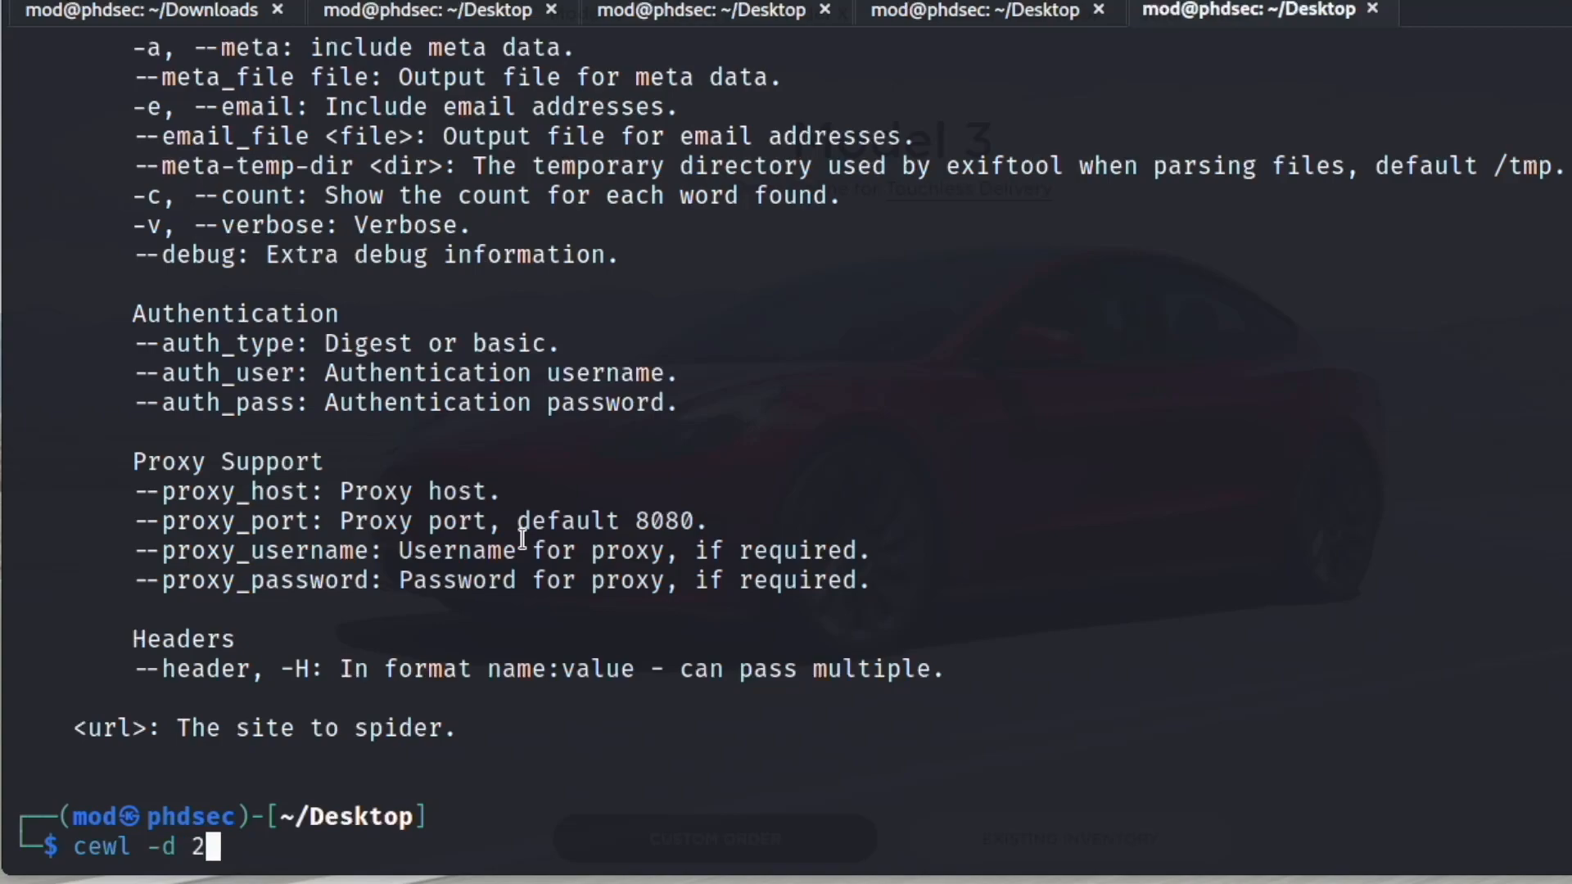
pyautogui.moveTo(899, 498)
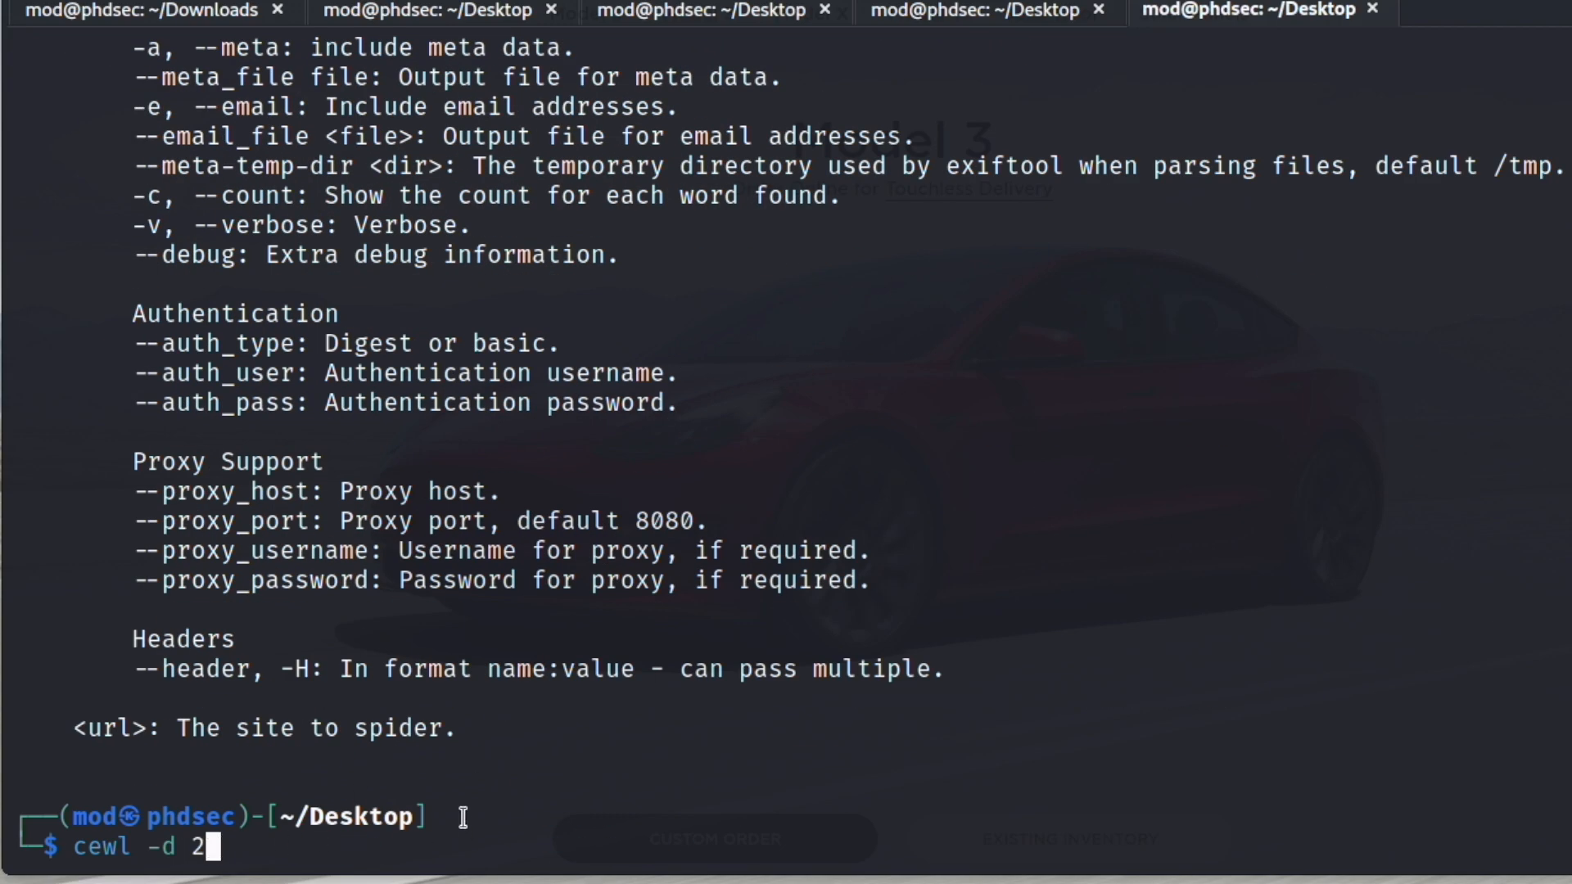
pyautogui.write('-')
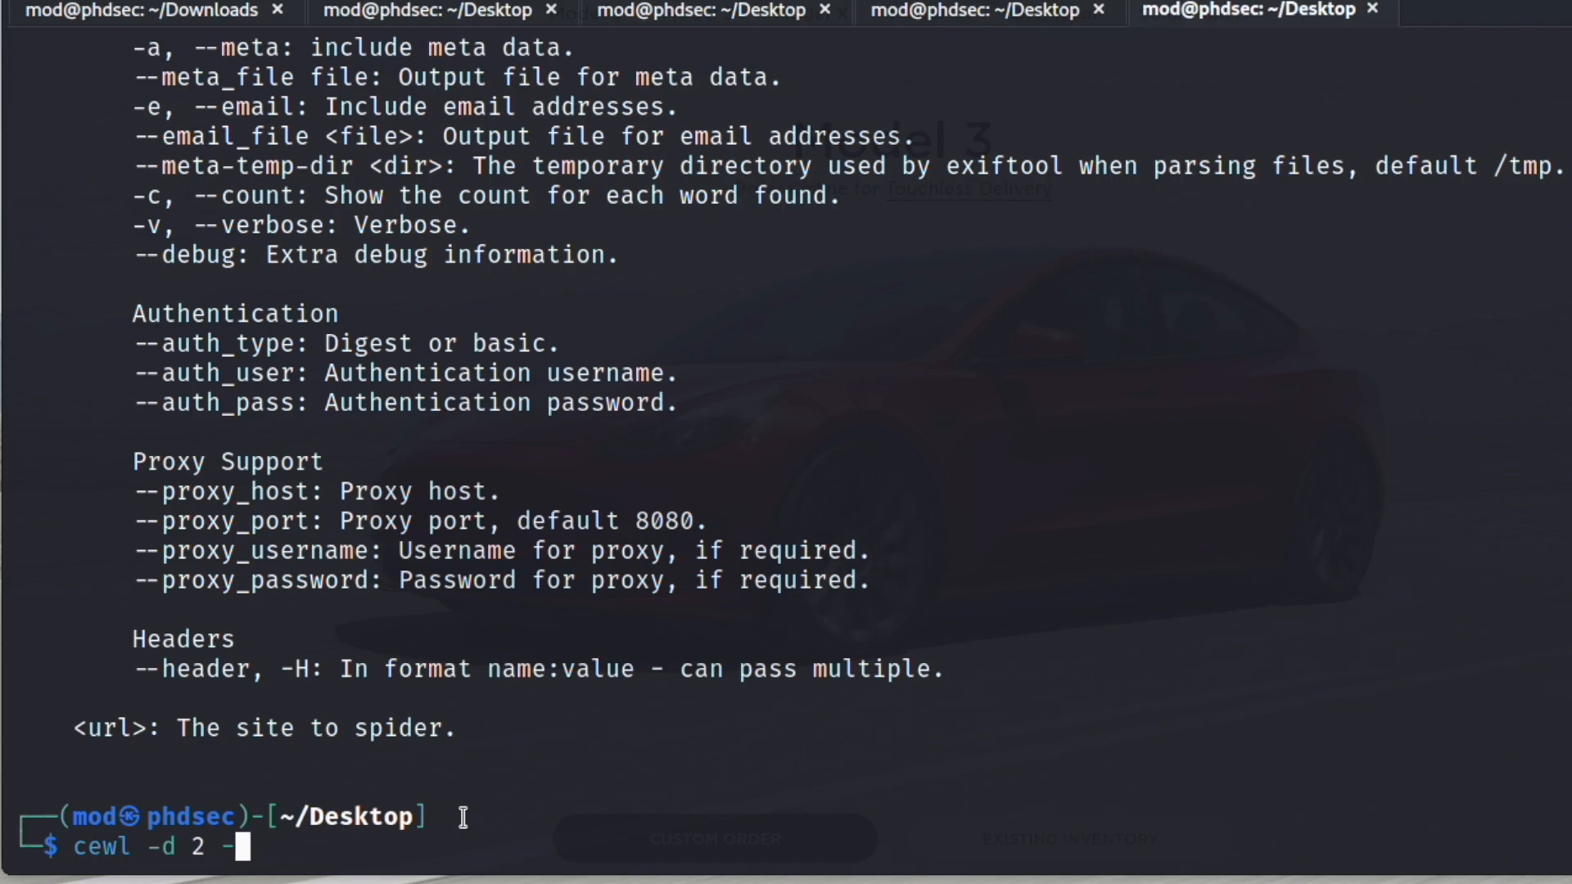
pyautogui.write('m')
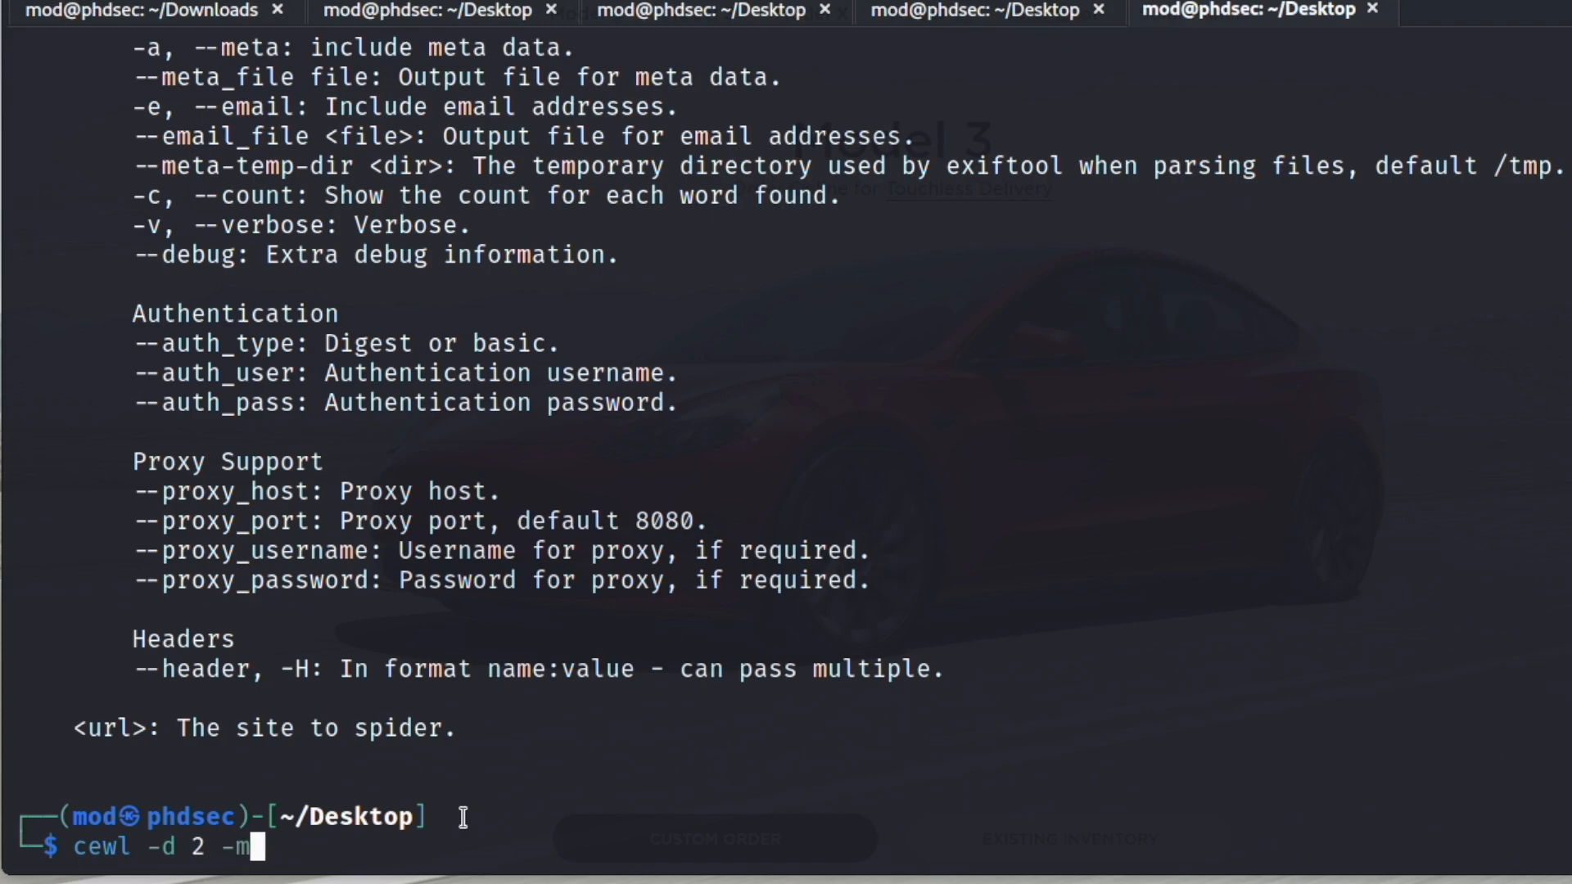
pyautogui.write('6')
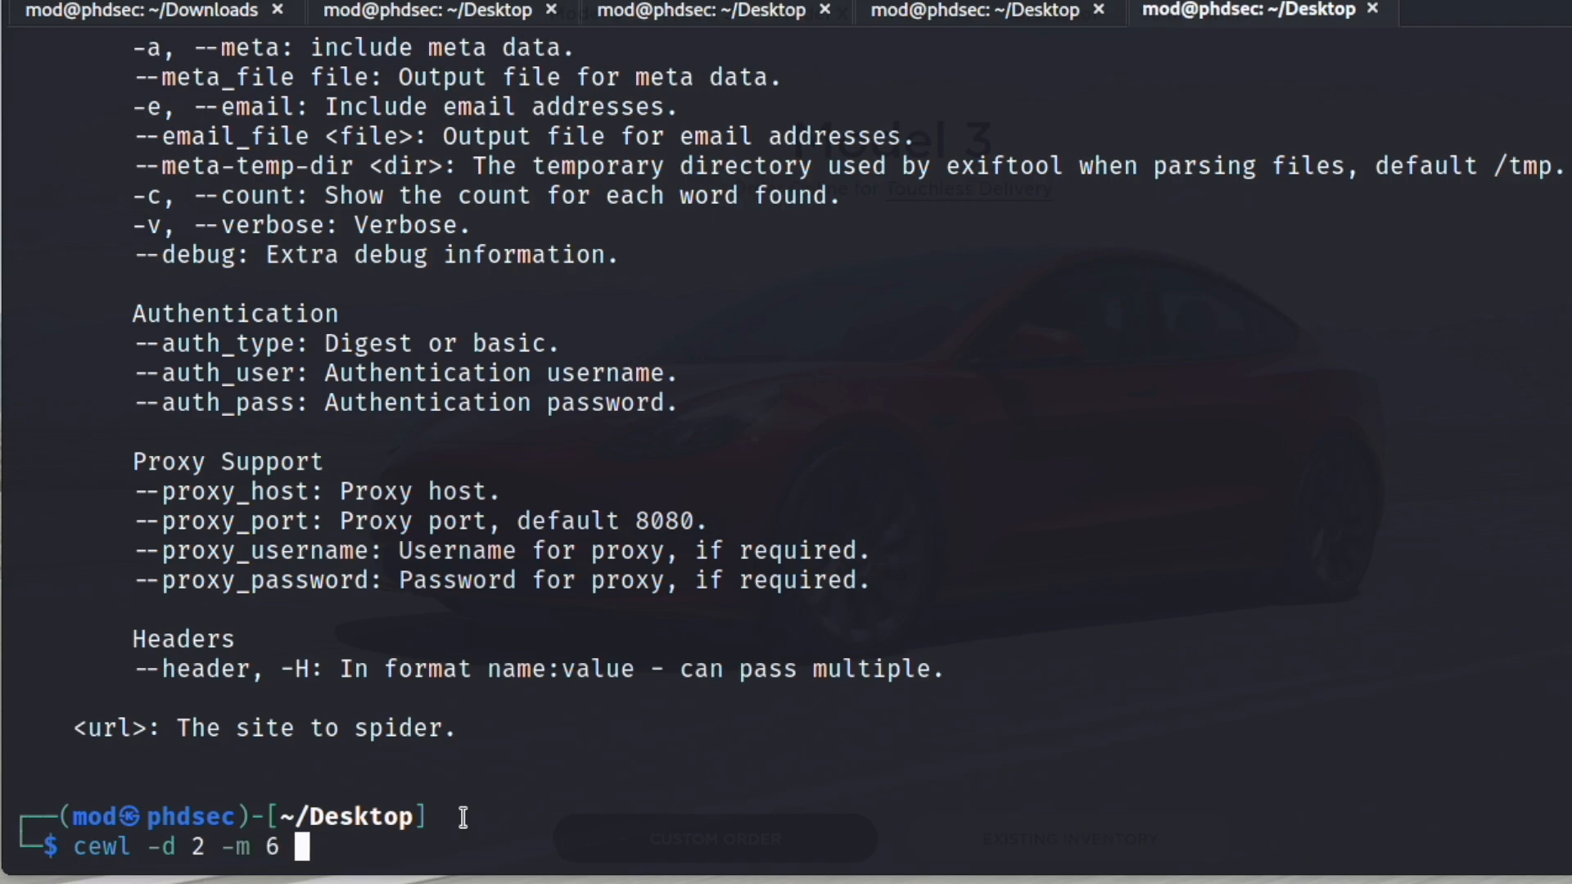
pyautogui.write('http')
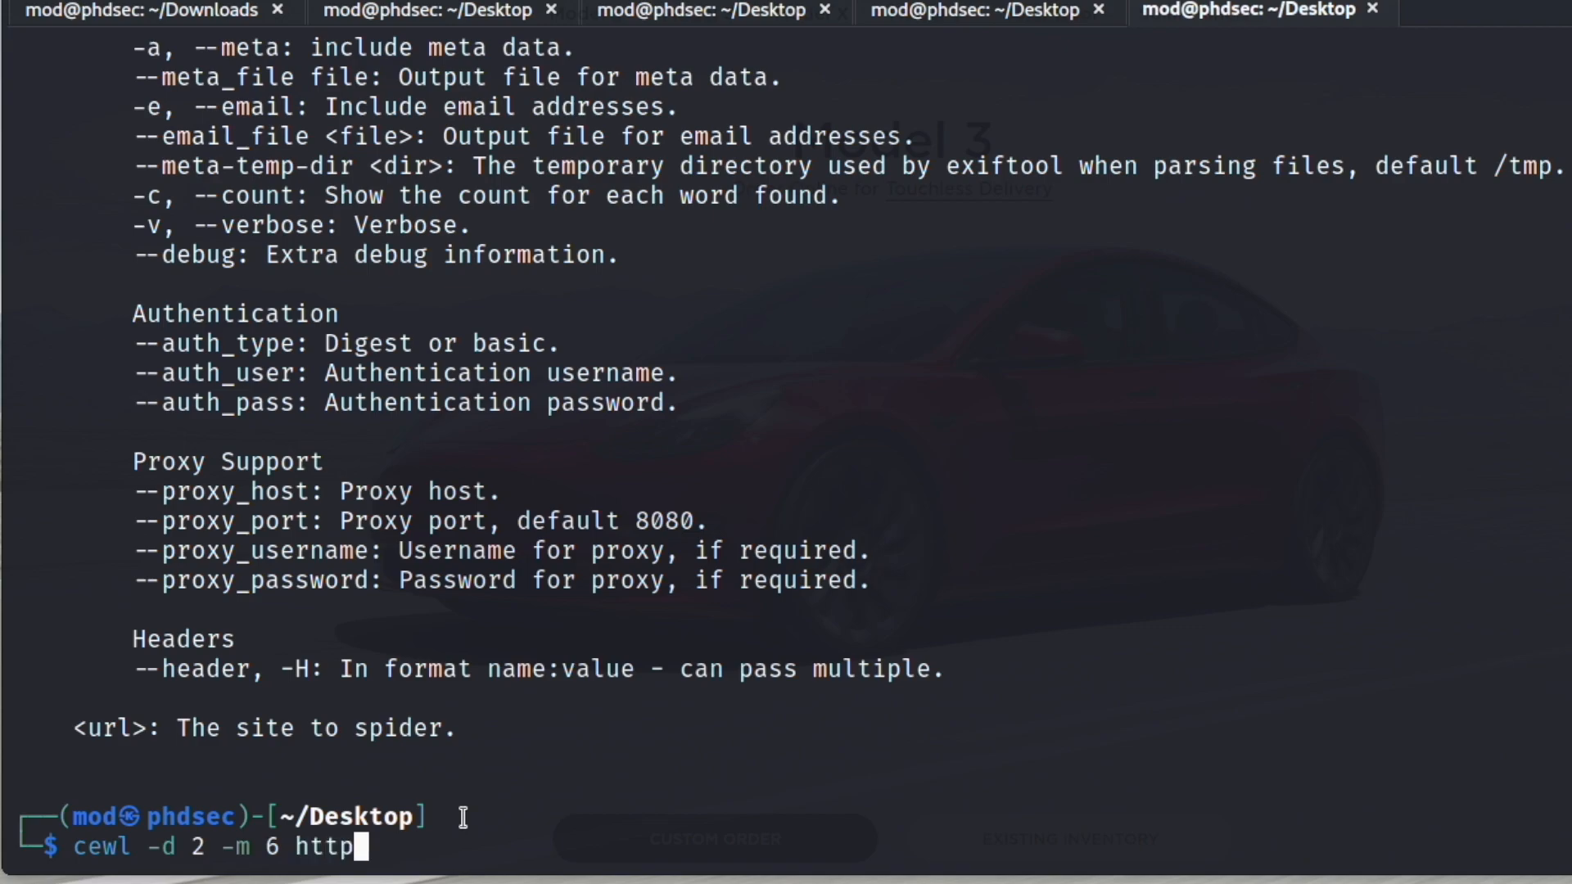
pyautogui.write('s://')
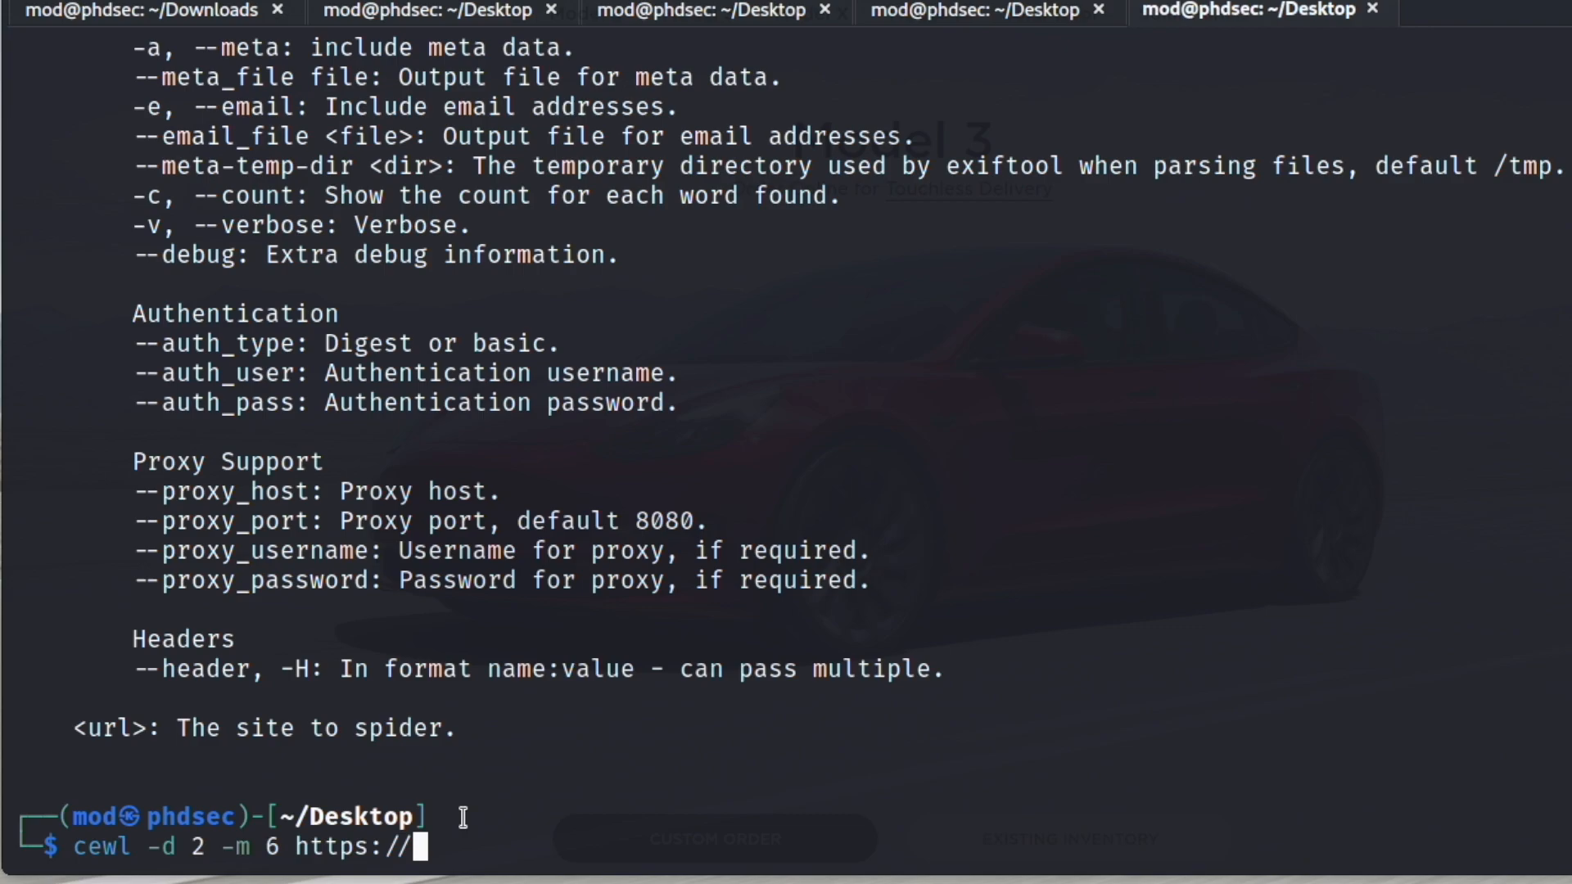
pyautogui.write('www.testl')
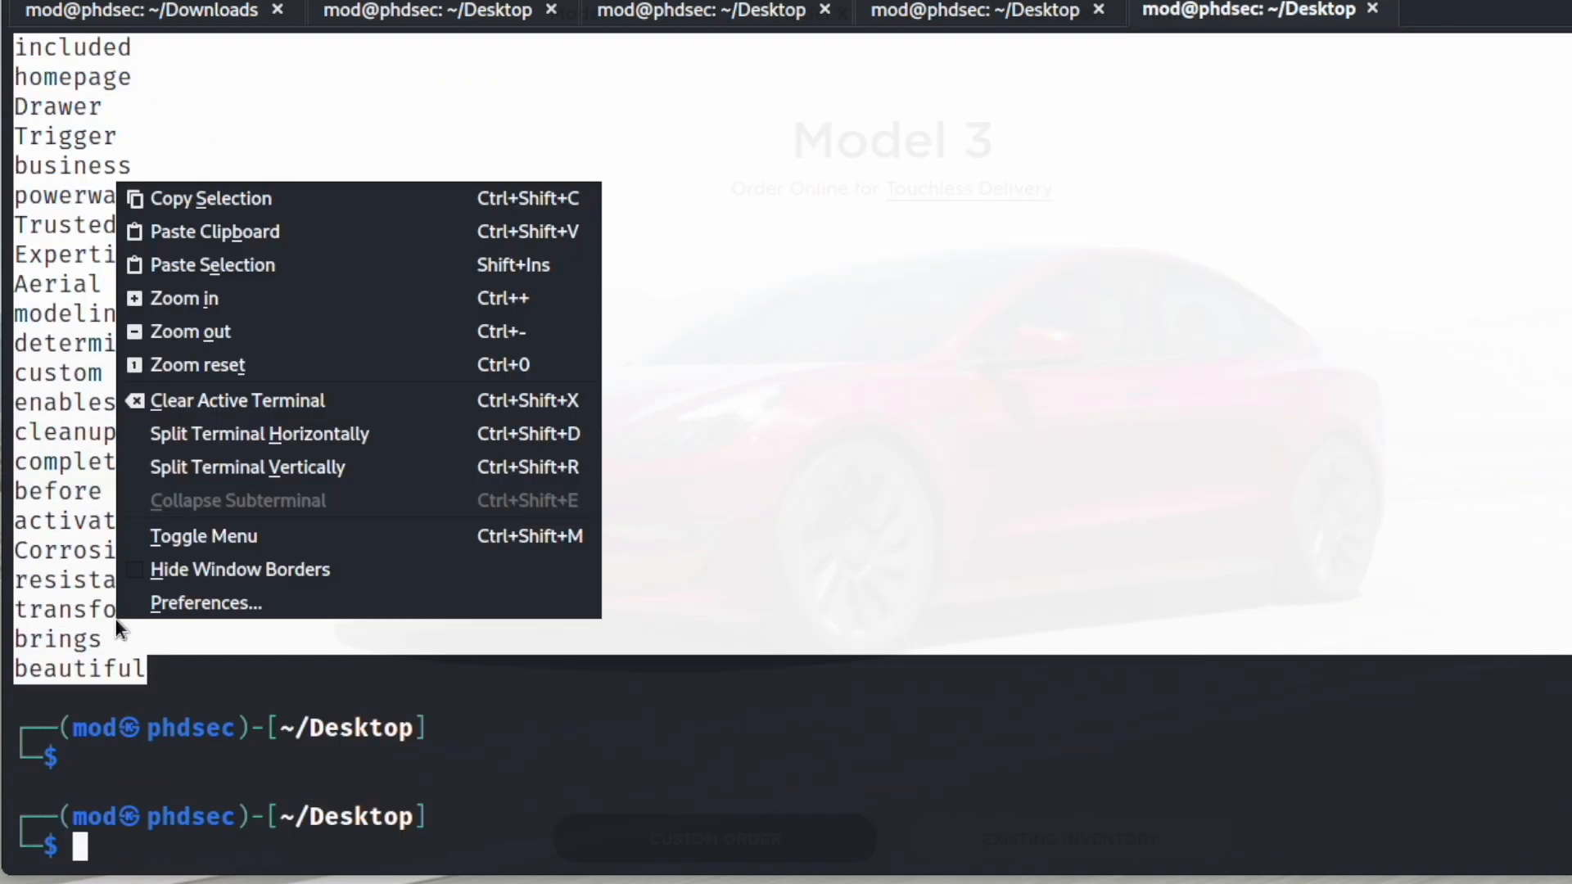
pyautogui.click(529, 771)
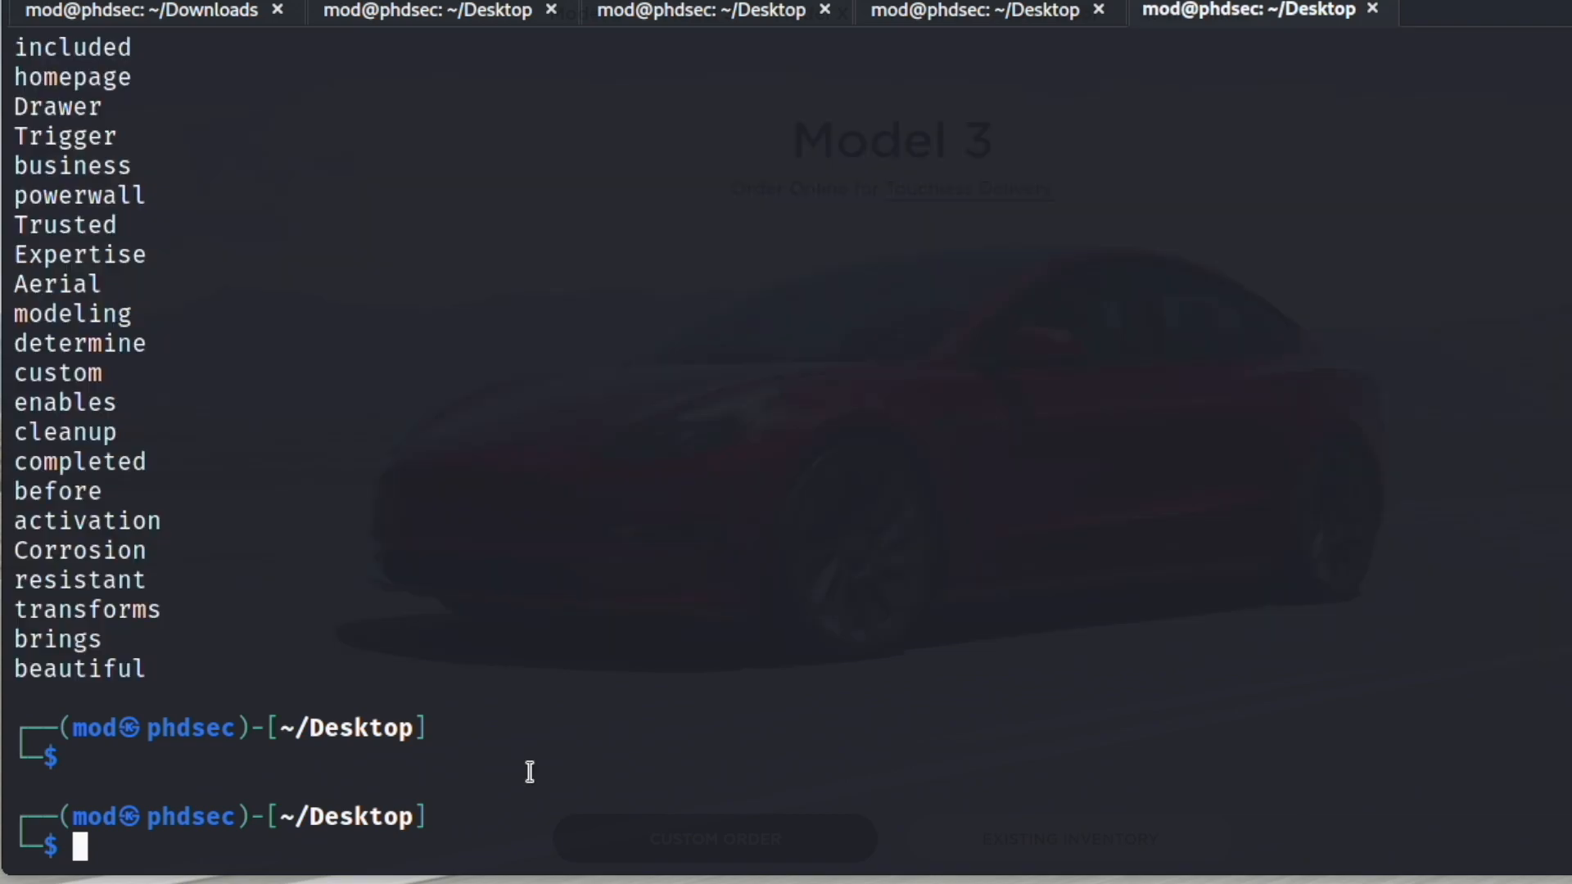
pyautogui.write('gedit pass.txt')
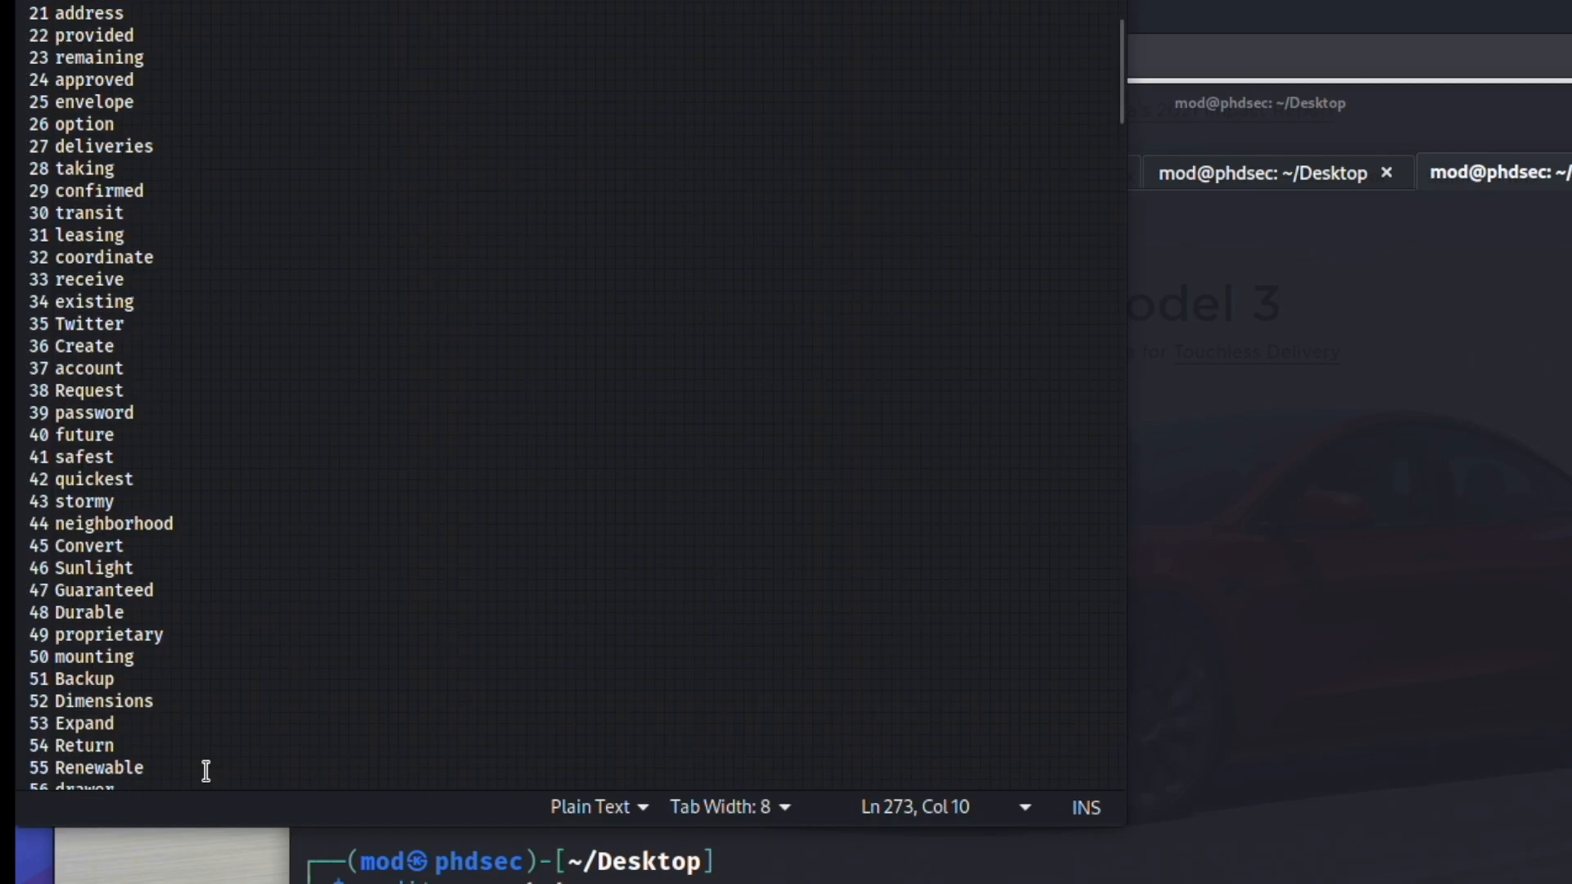
pyautogui.press('ctrl+s')
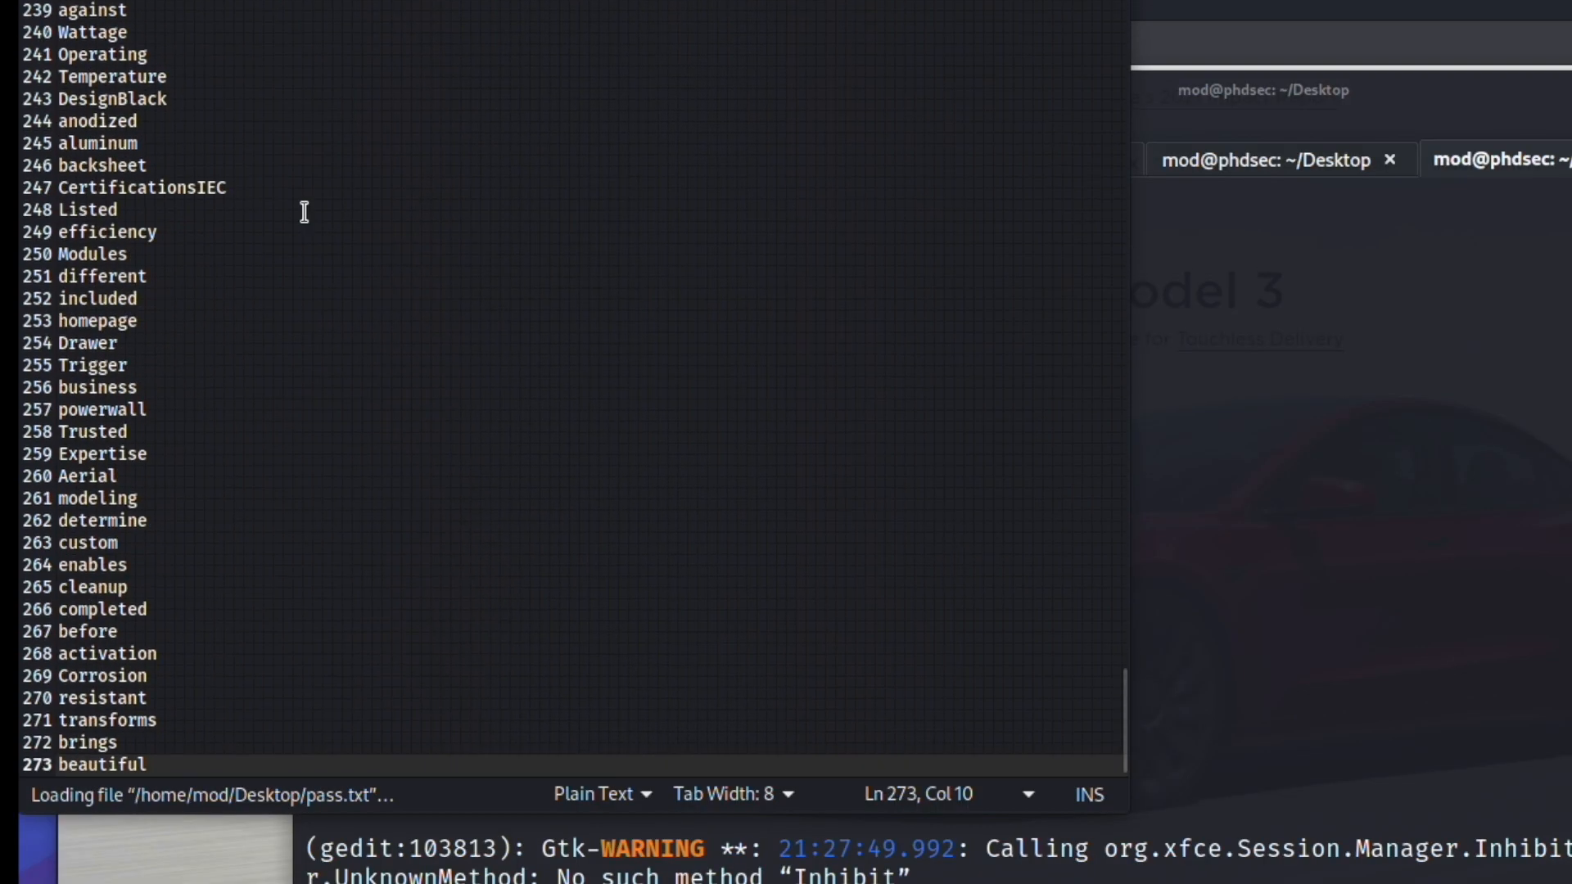
pyautogui.click(151, 275)
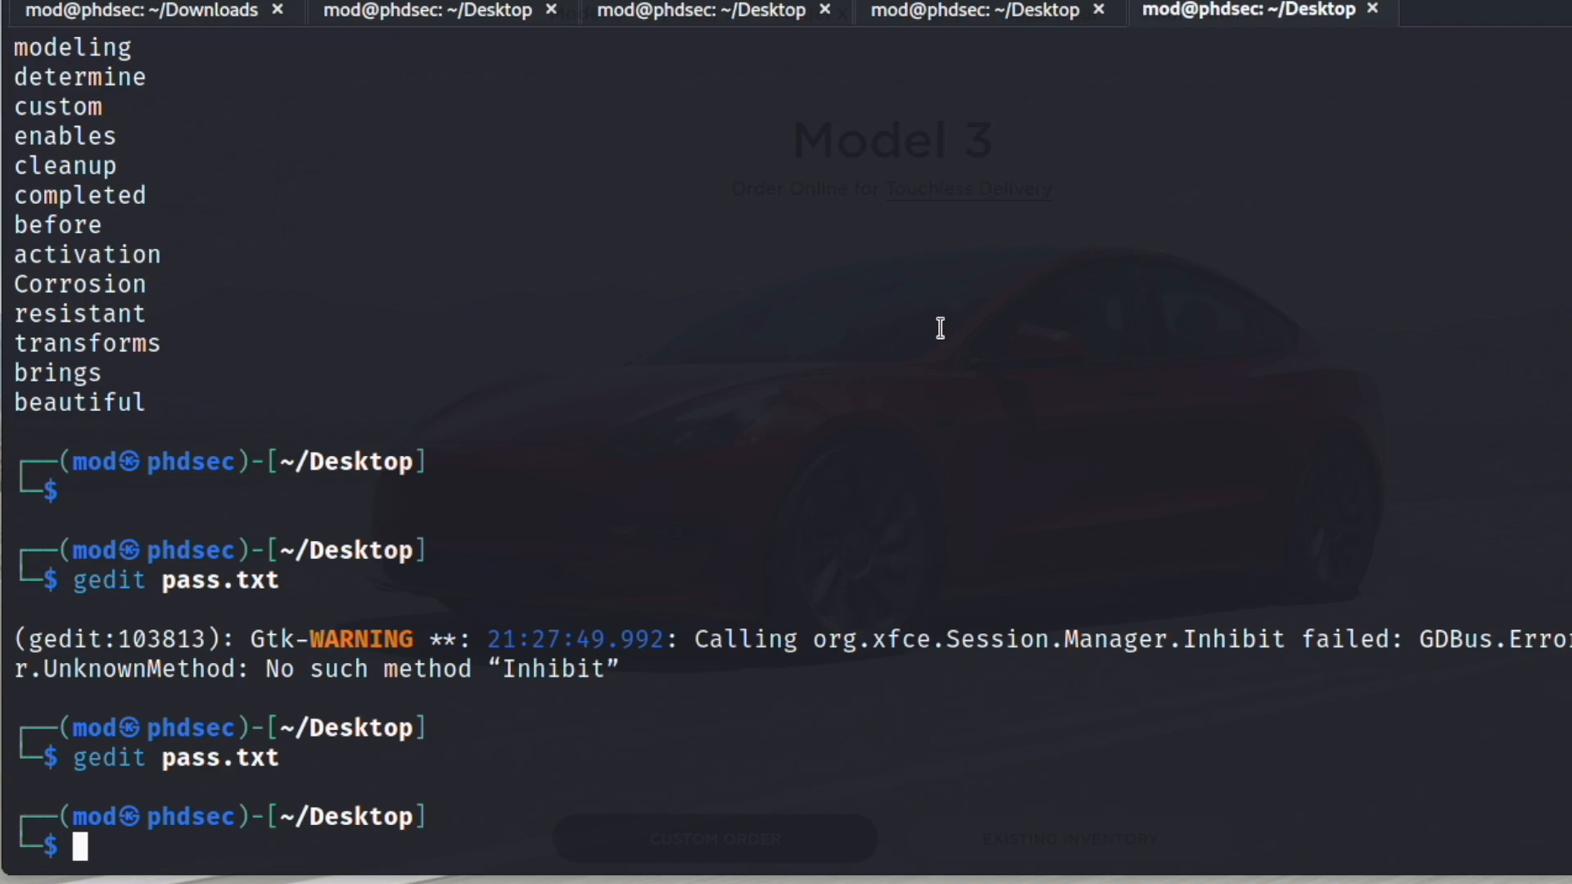
# - Print py.py with cat to show how it appends random numbers and symbols to words
pyautogui.write('cat pass.txt| python py.py')
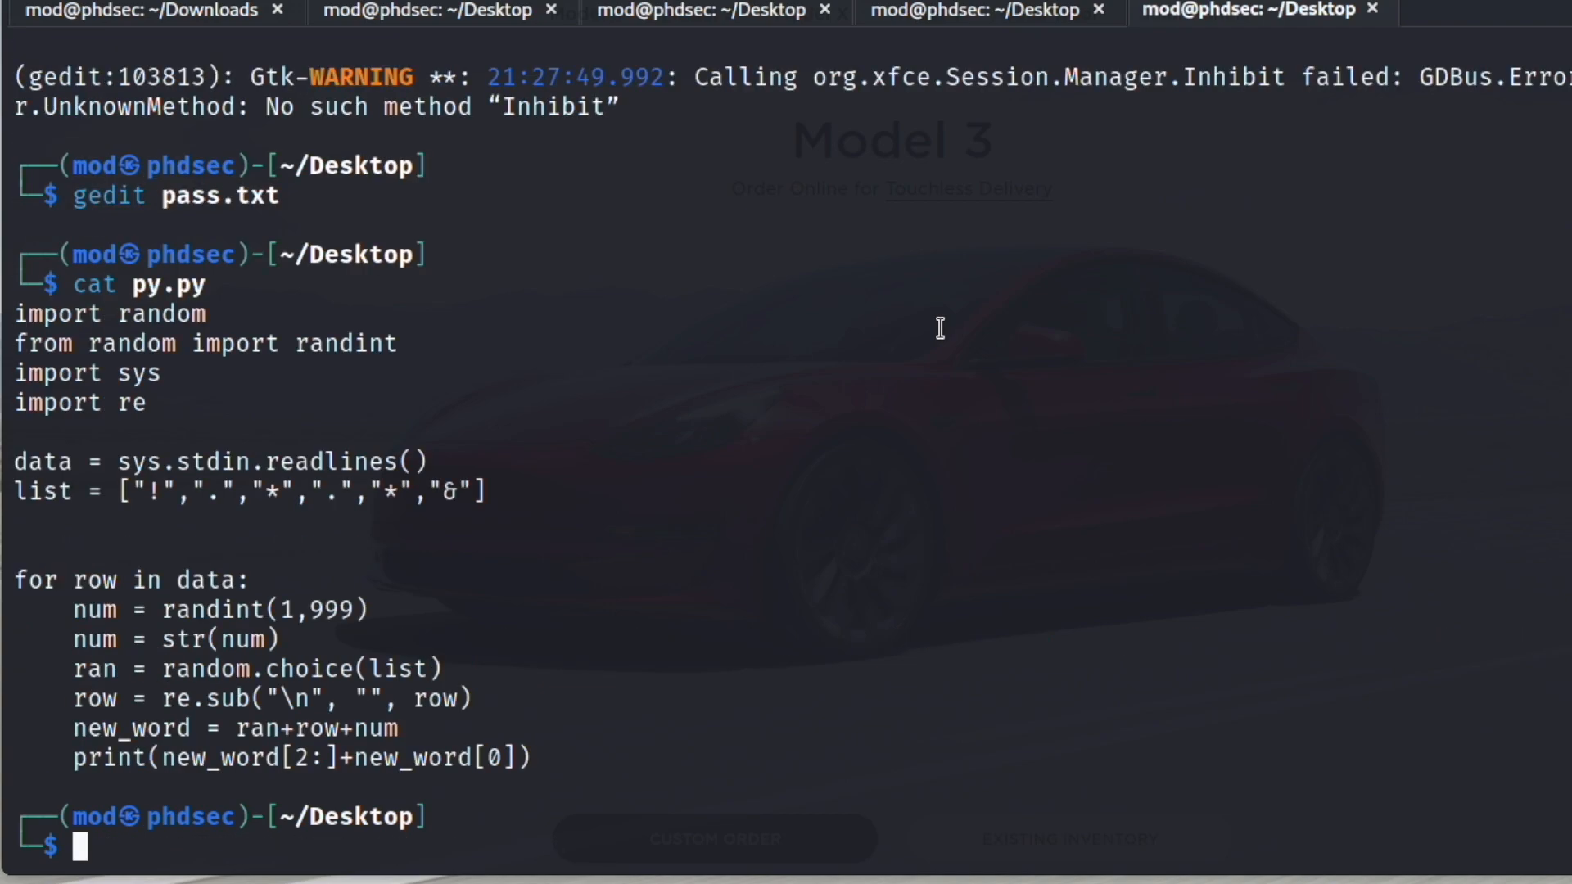
pyautogui.moveTo(334, 413)
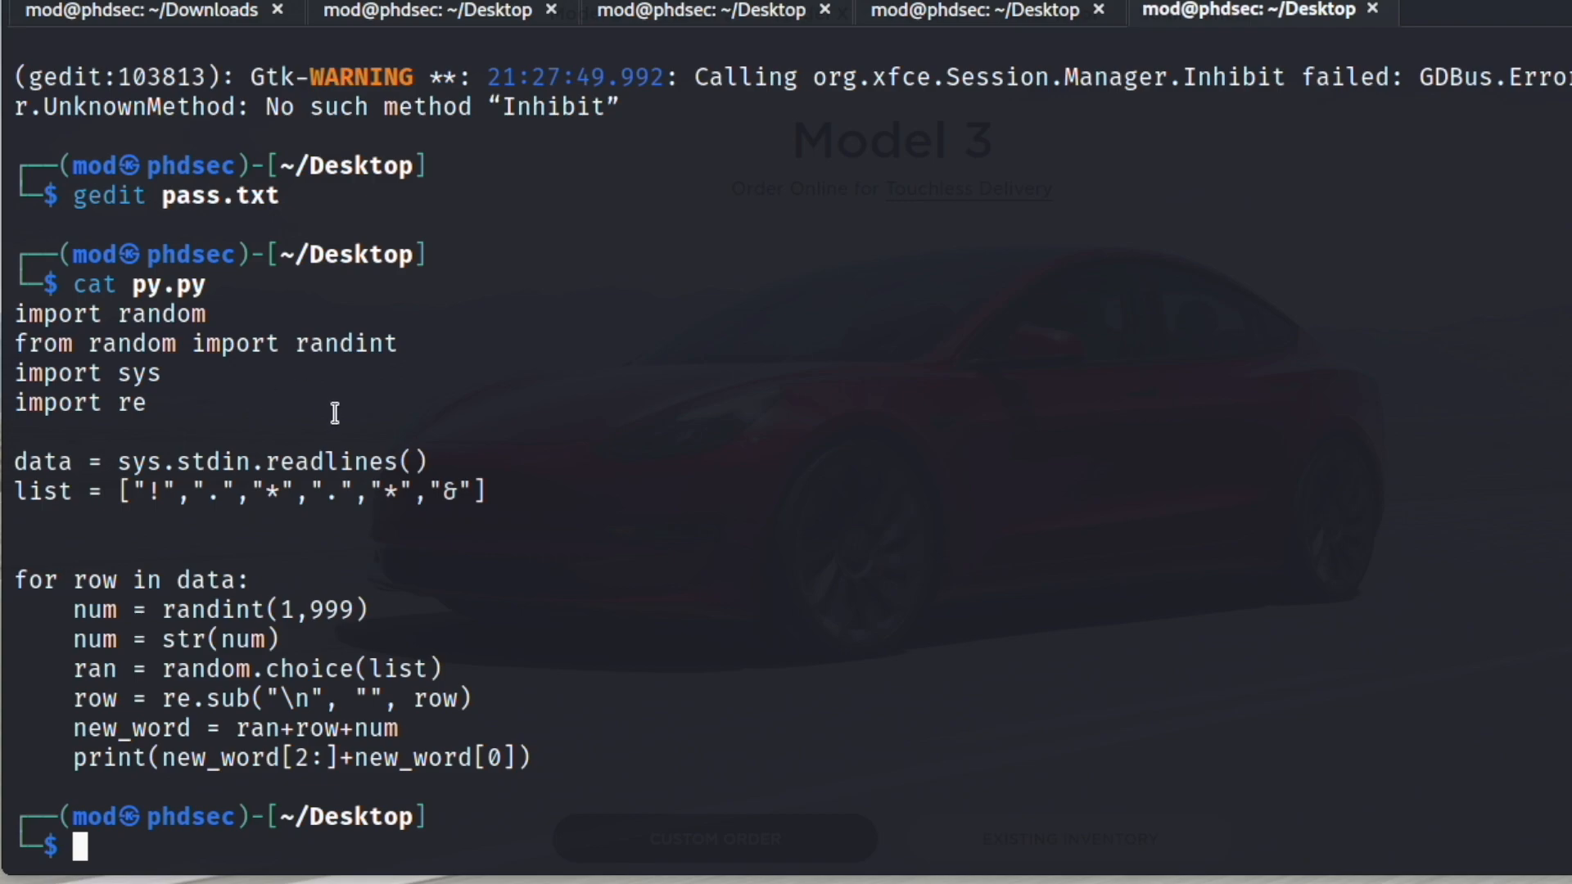
pyautogui.moveTo(131, 490); pyautogui.dragTo(376, 489)
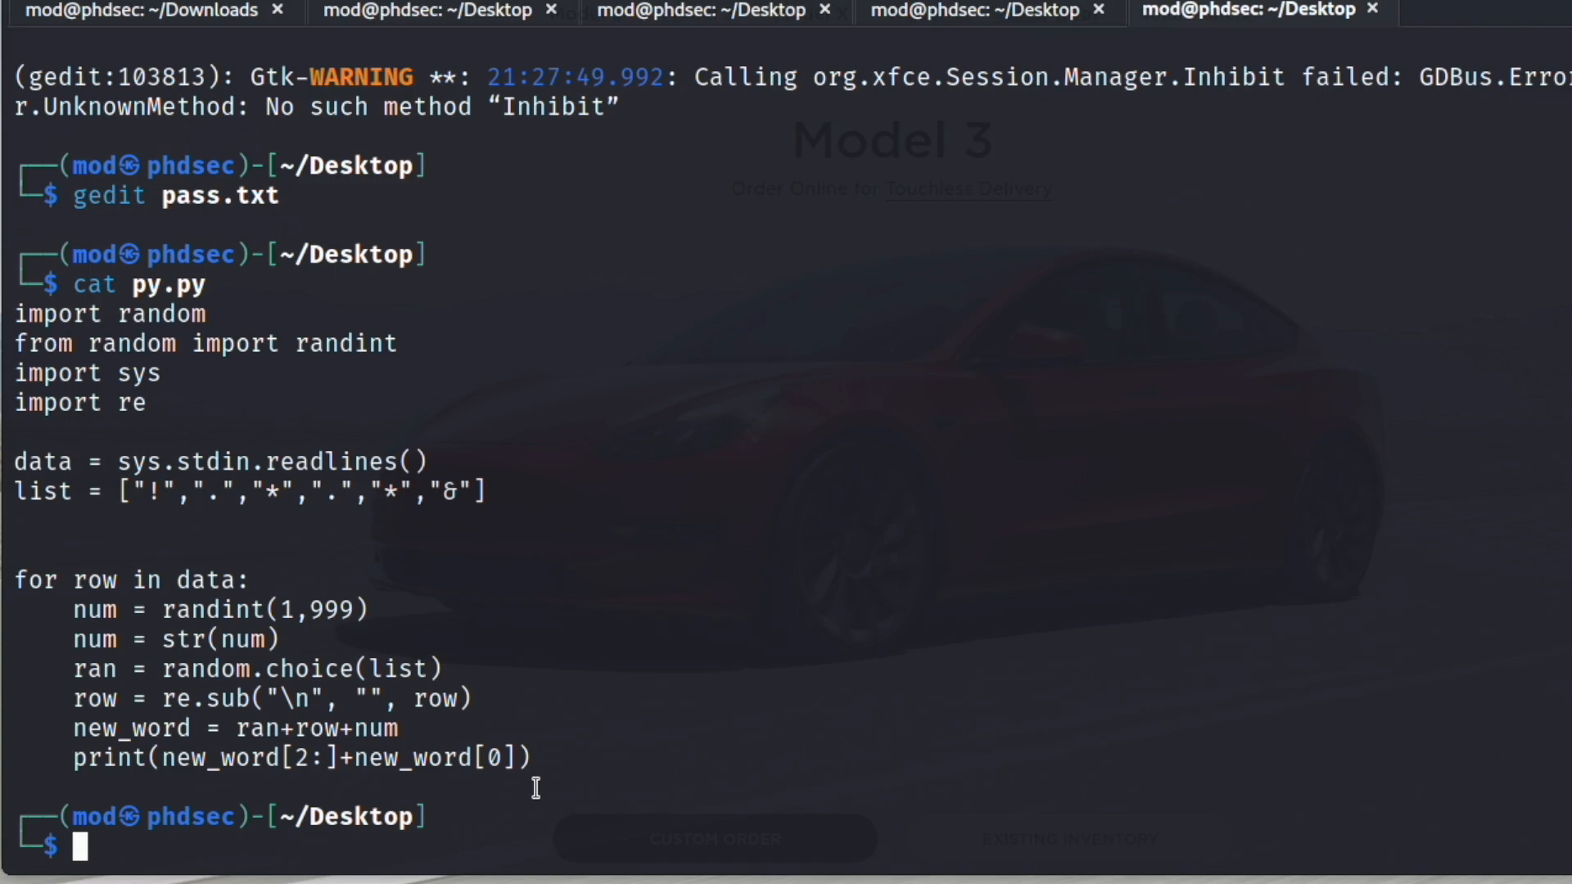
pyautogui.write('cat py.py')
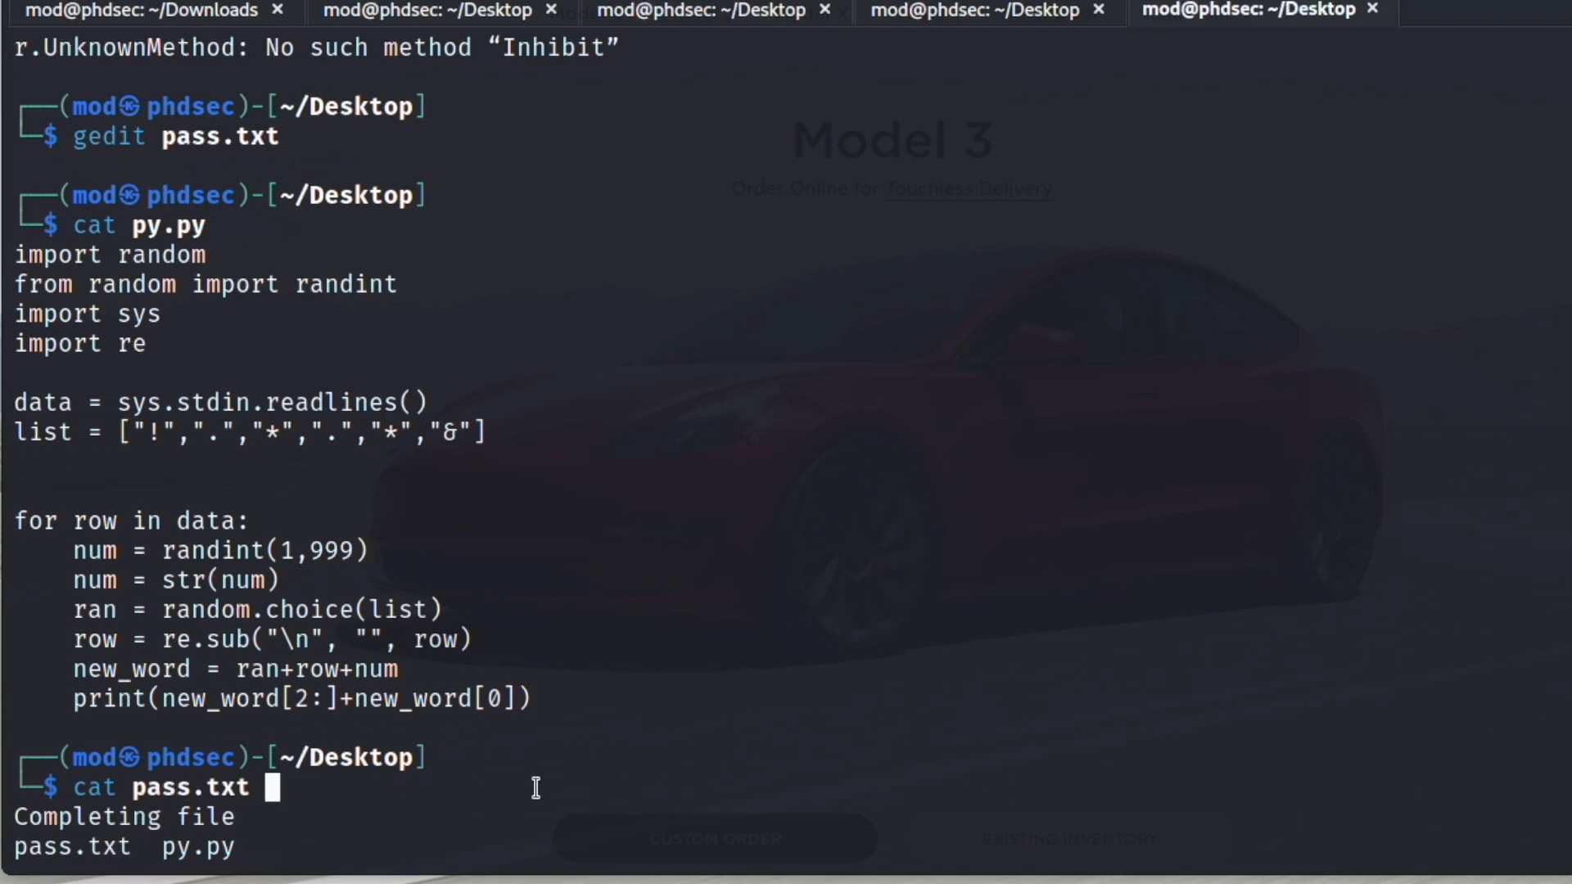
# - Pipe pass.txt through python py.py to list words suffixed with random numbers and a symbol
pyautogui.write('| pyht')
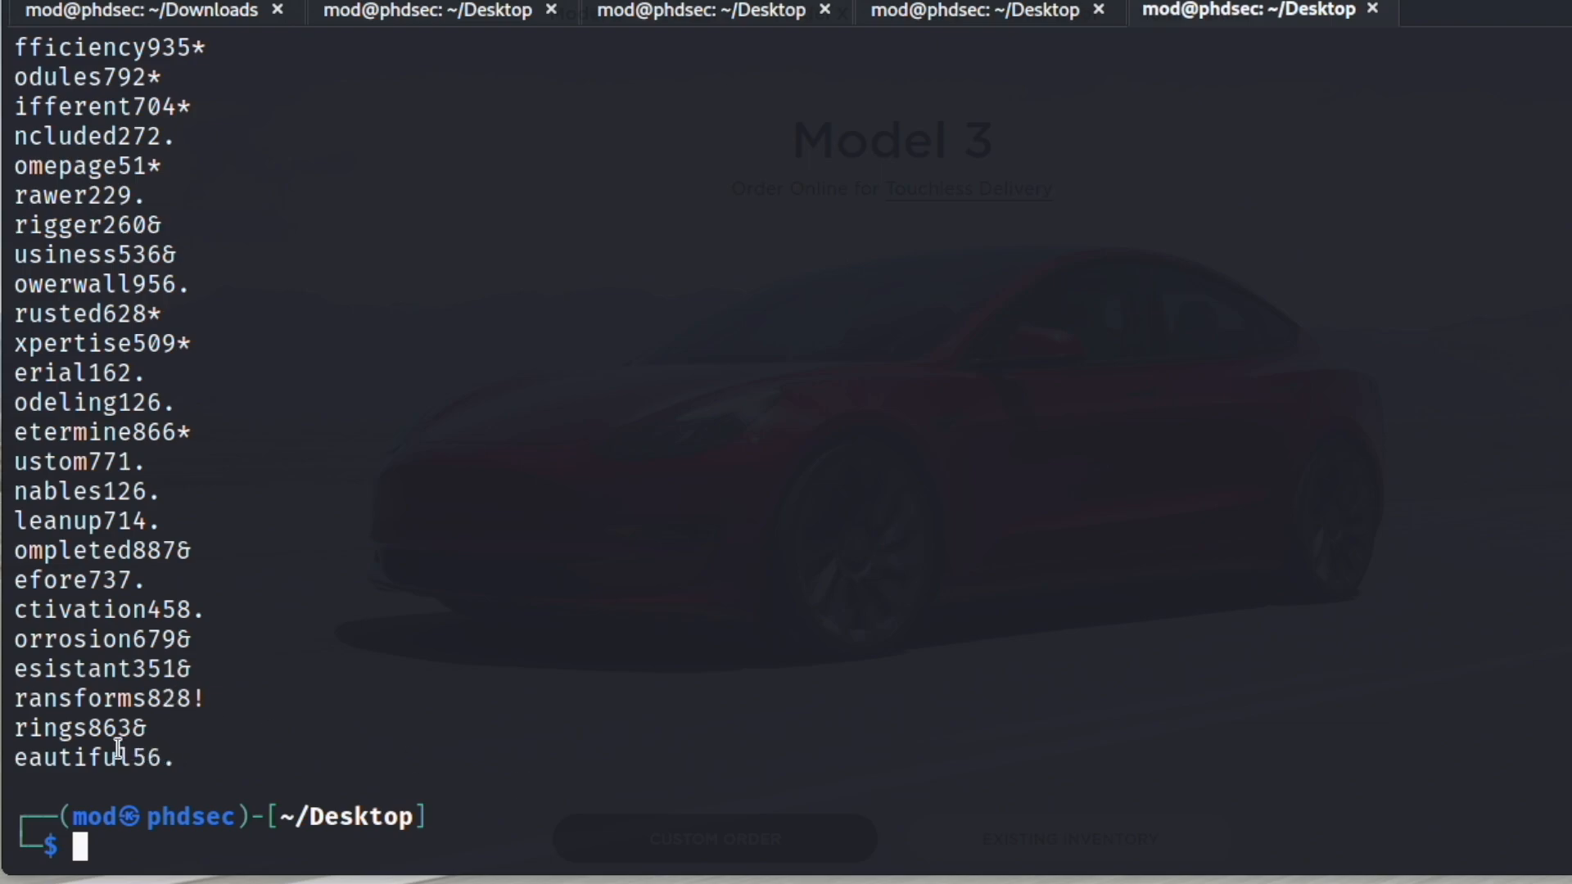
pyautogui.doubleClick(55, 521)
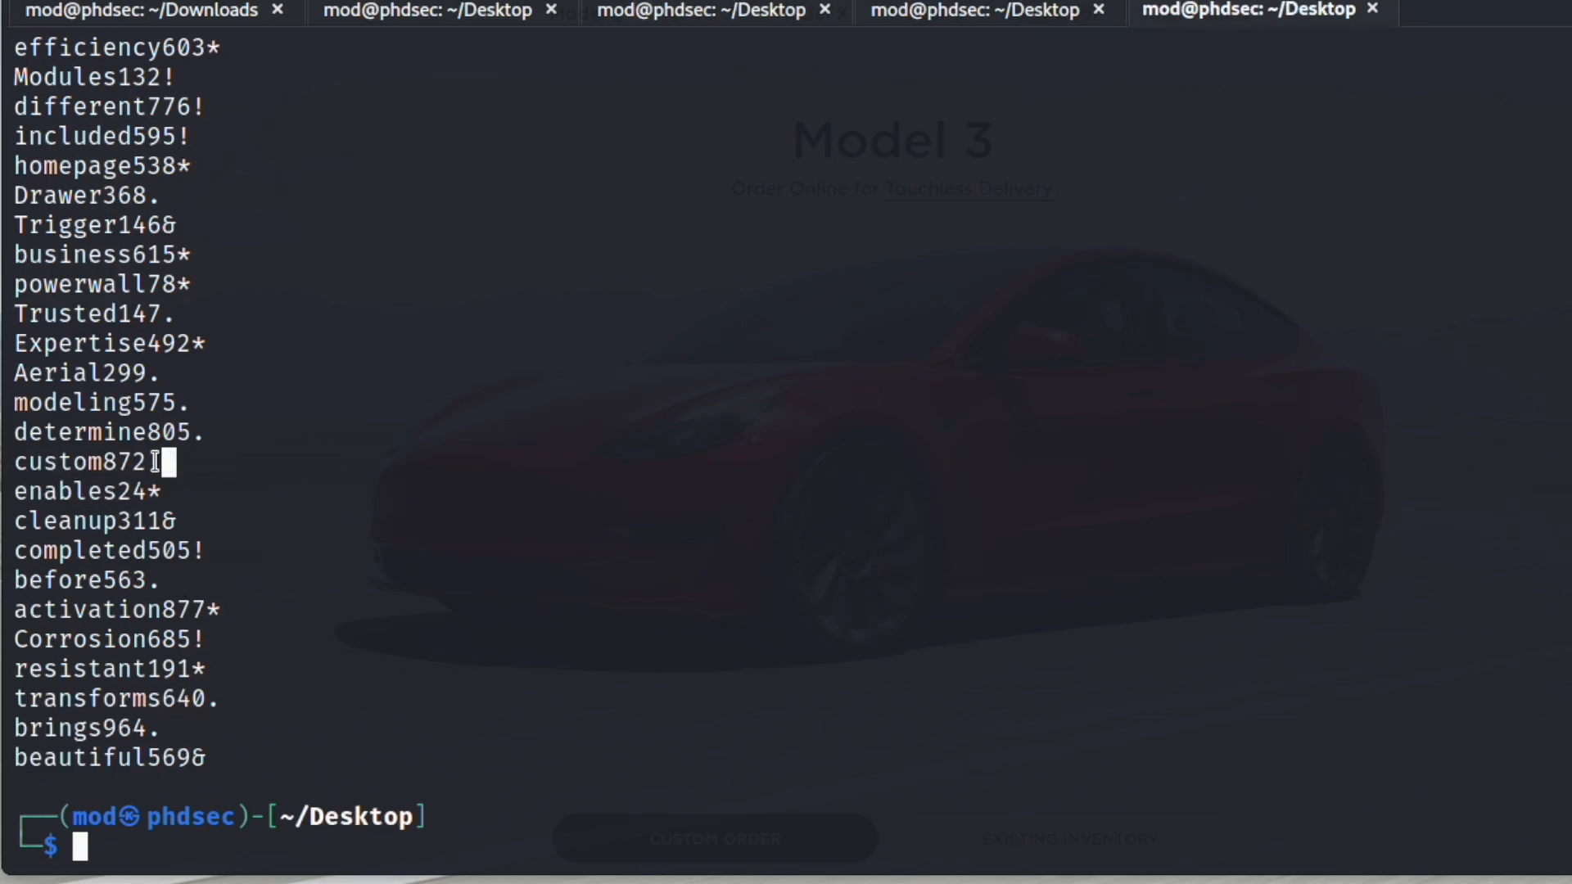
pyautogui.moveTo(779, 709)
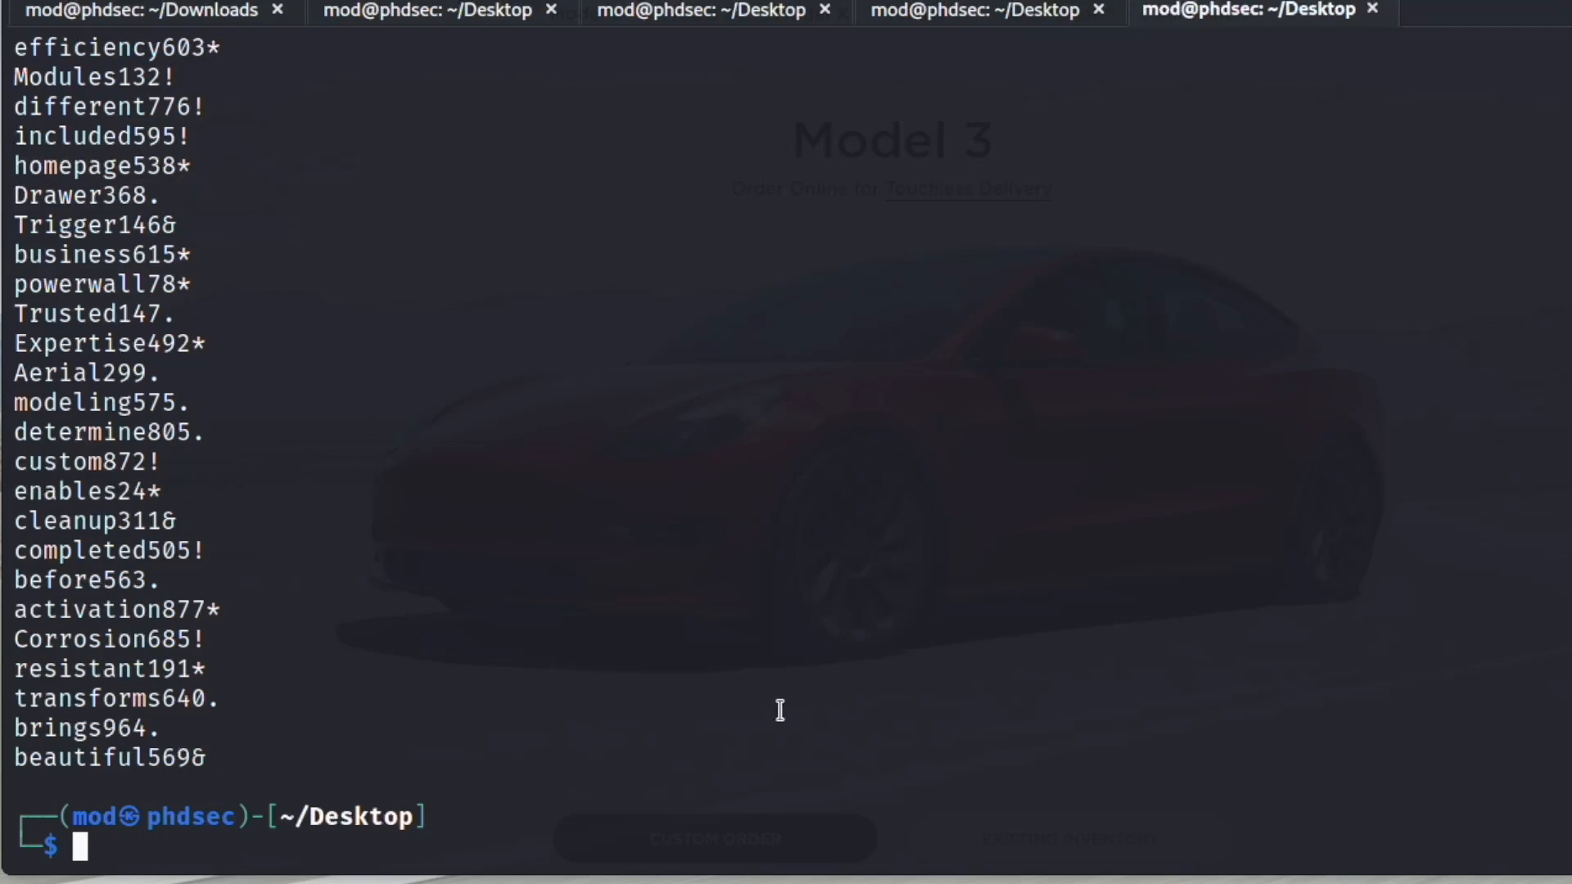
pyautogui.write('gedit py.py')
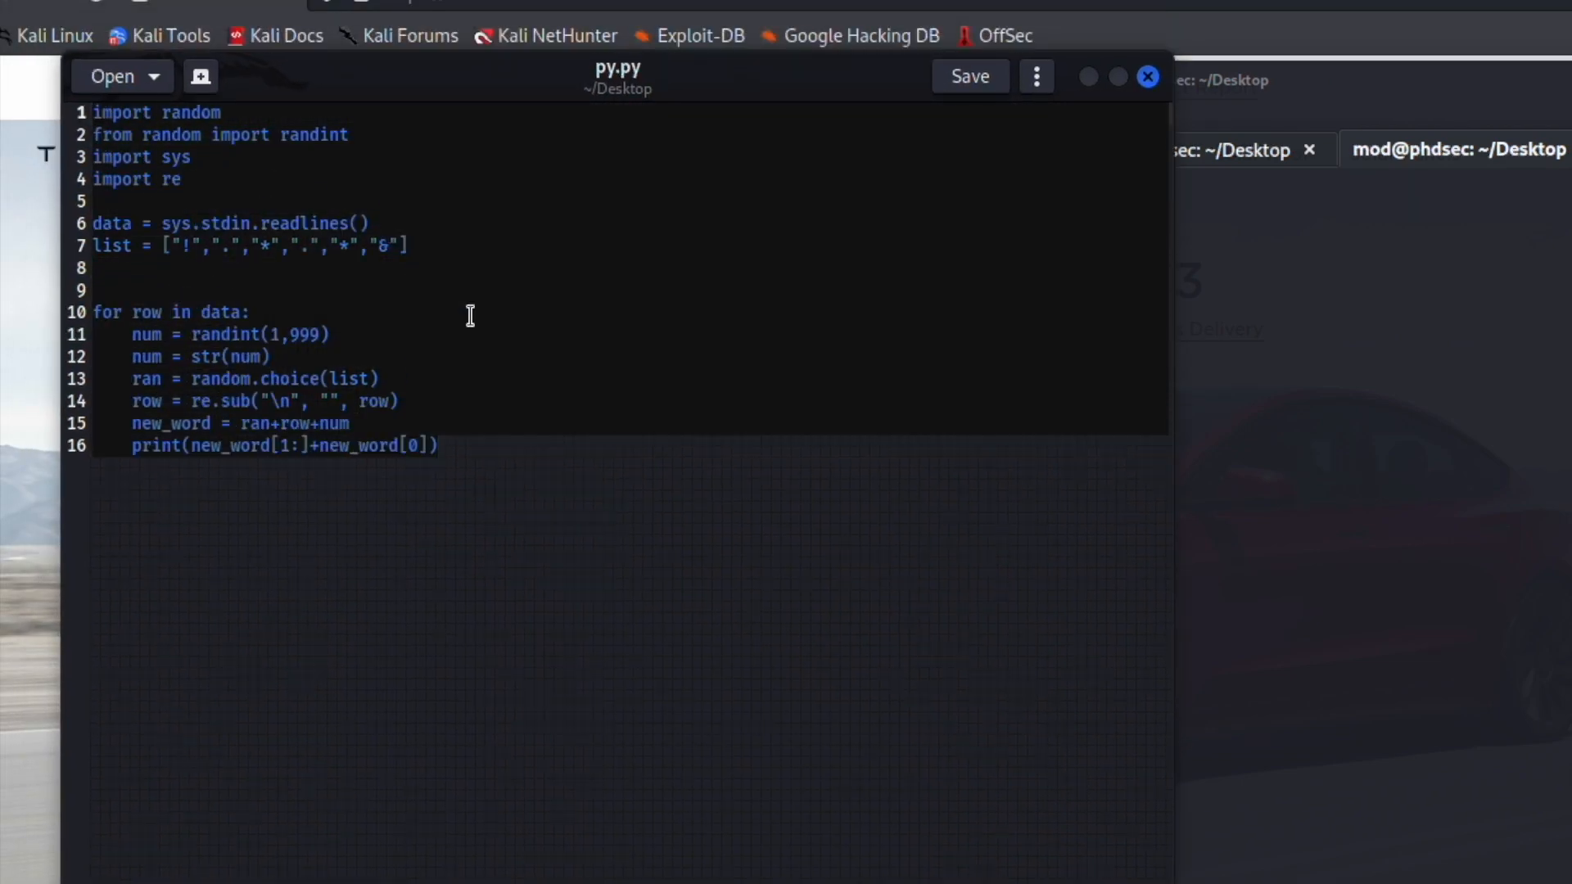
pyautogui.moveTo(529, 512)
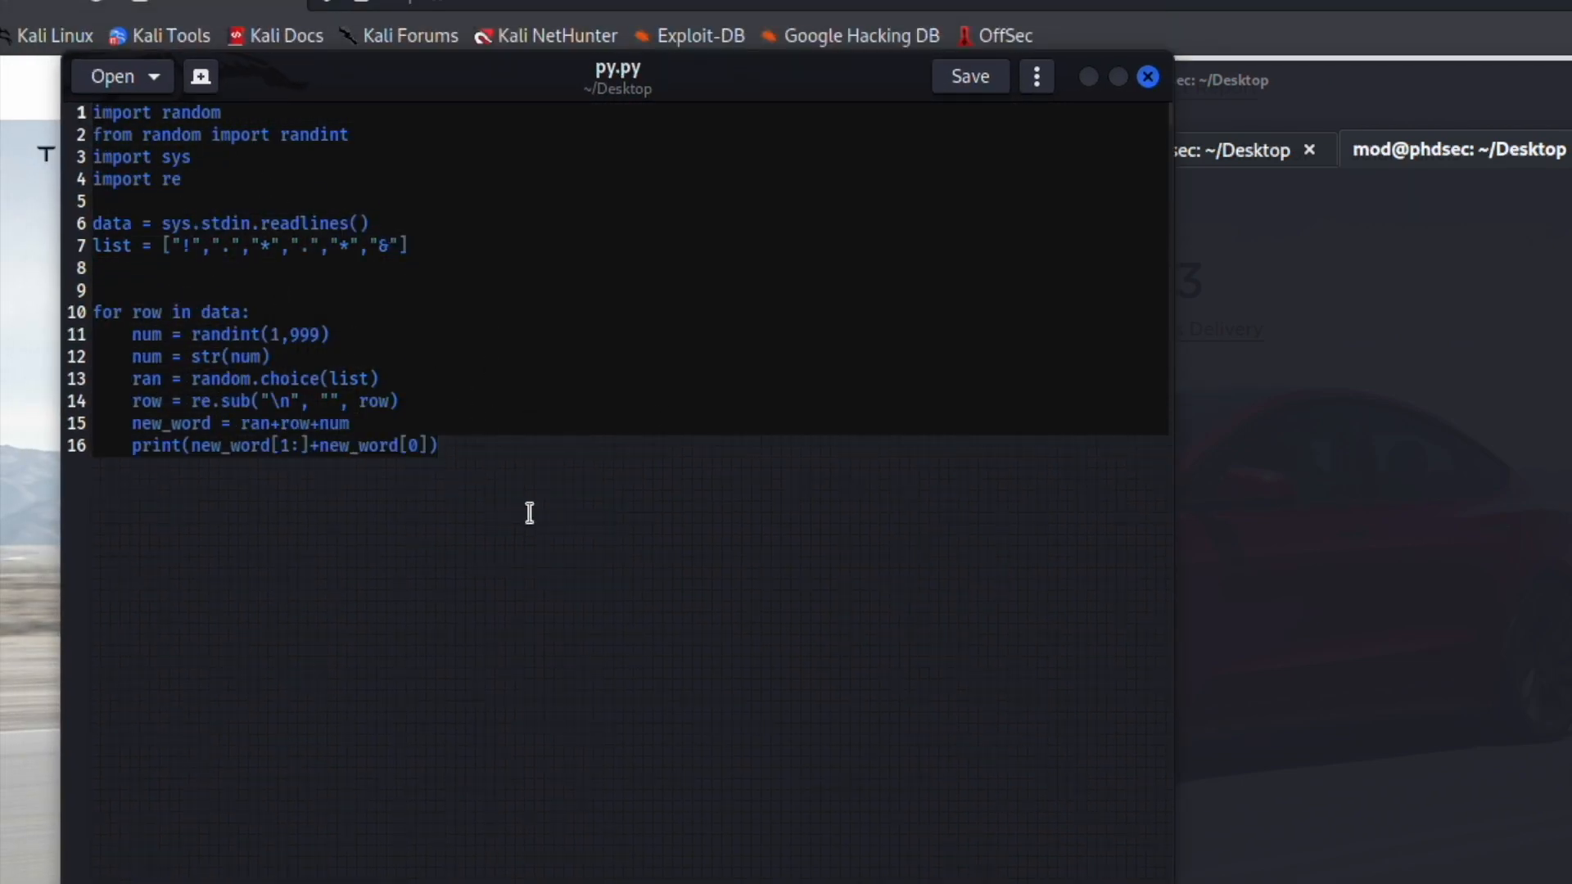
pyautogui.moveTo(426, 506)
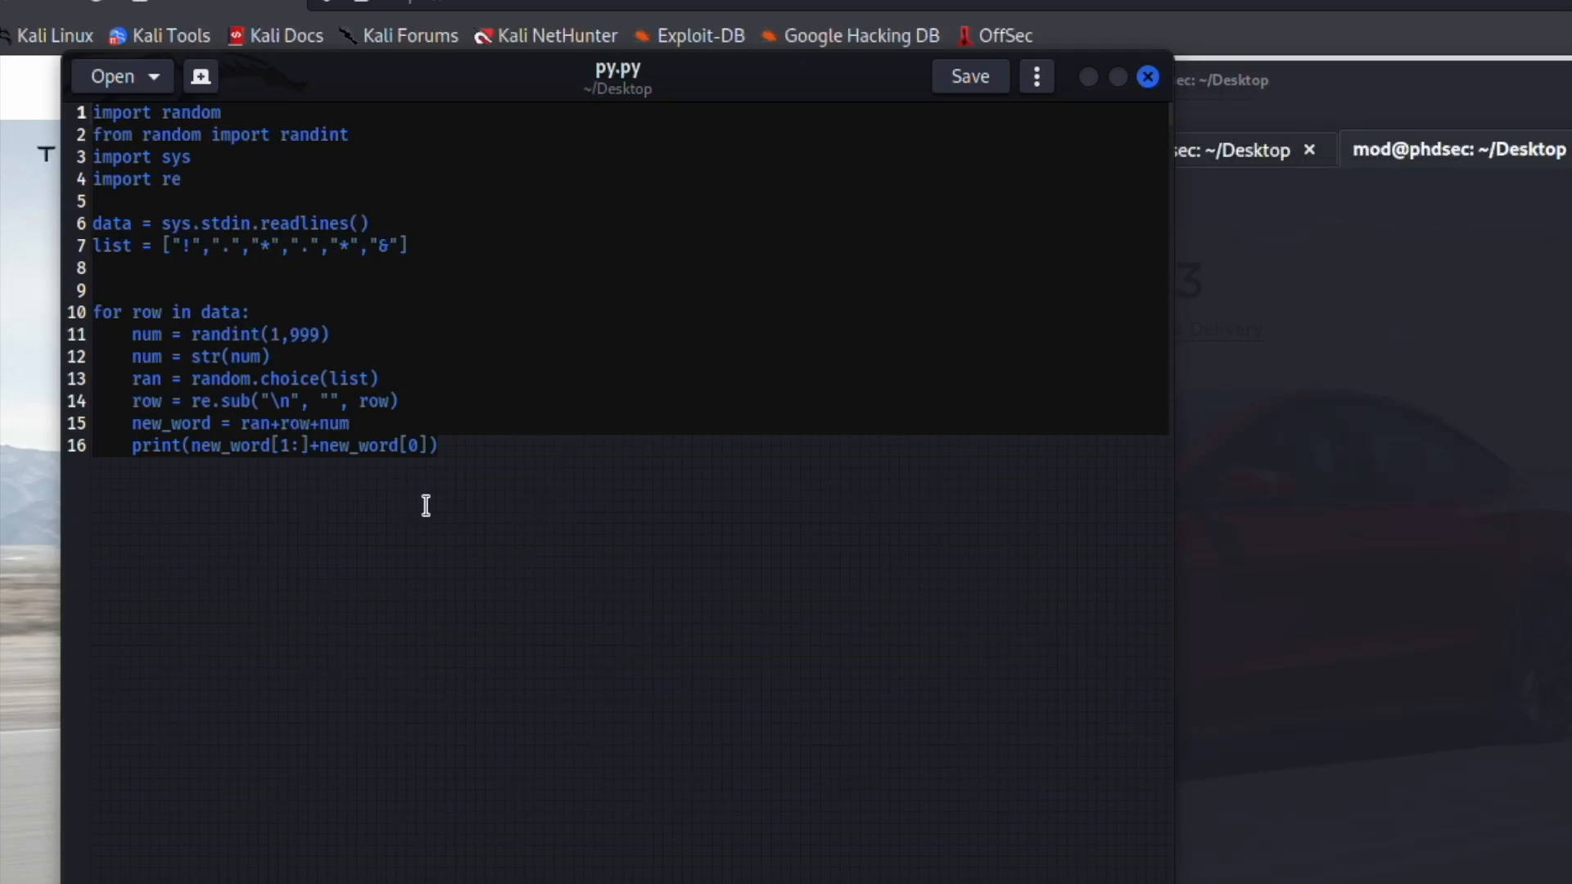
pyautogui.moveTo(415, 501)
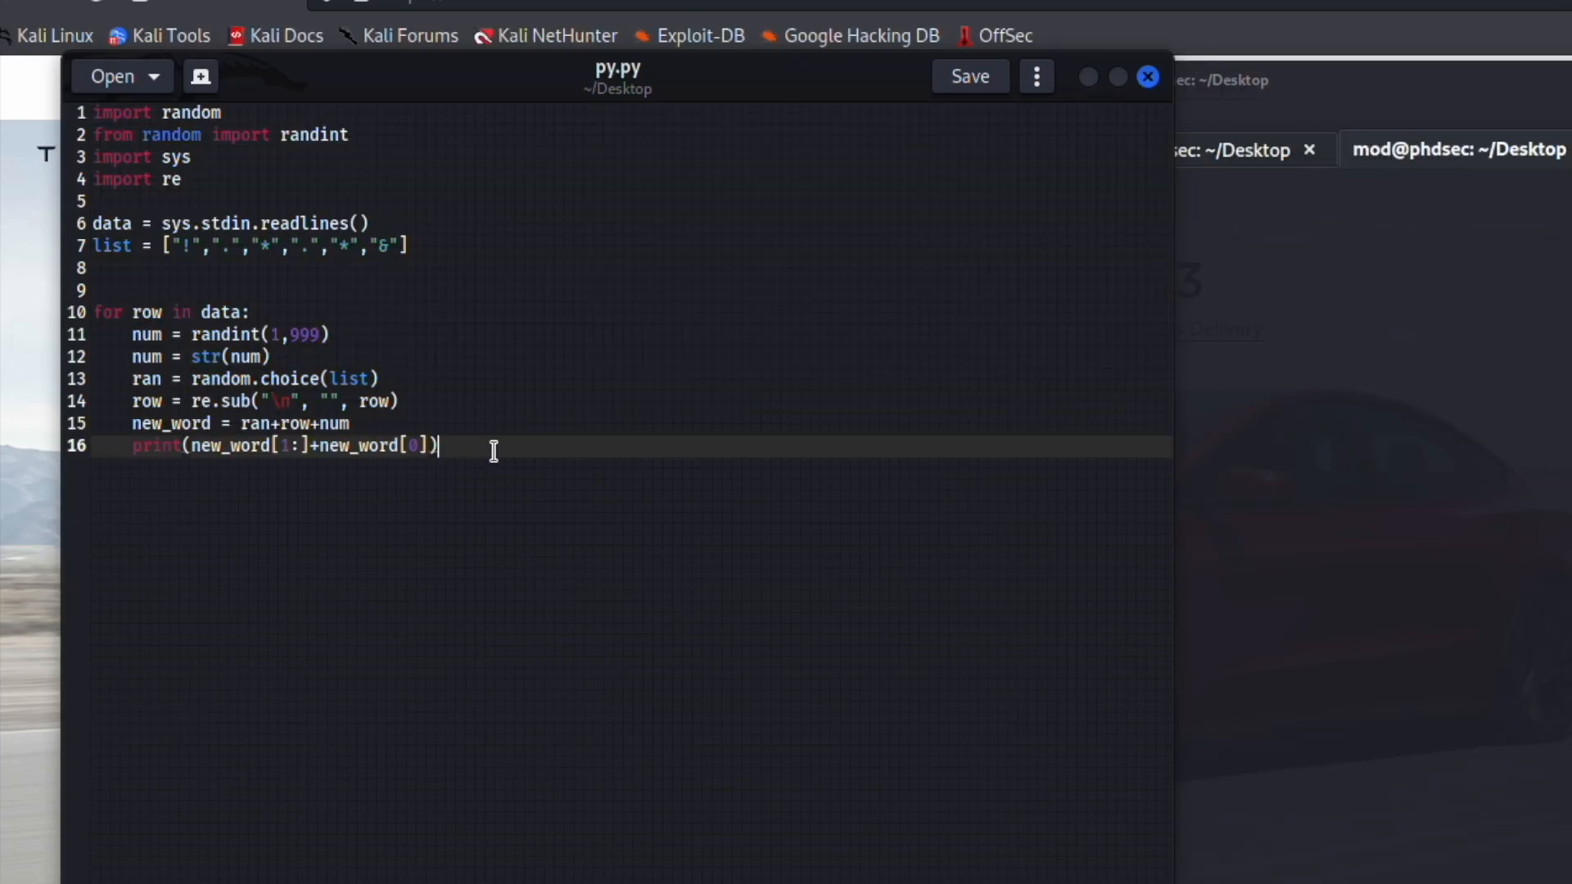
pyautogui.click(1147, 77)
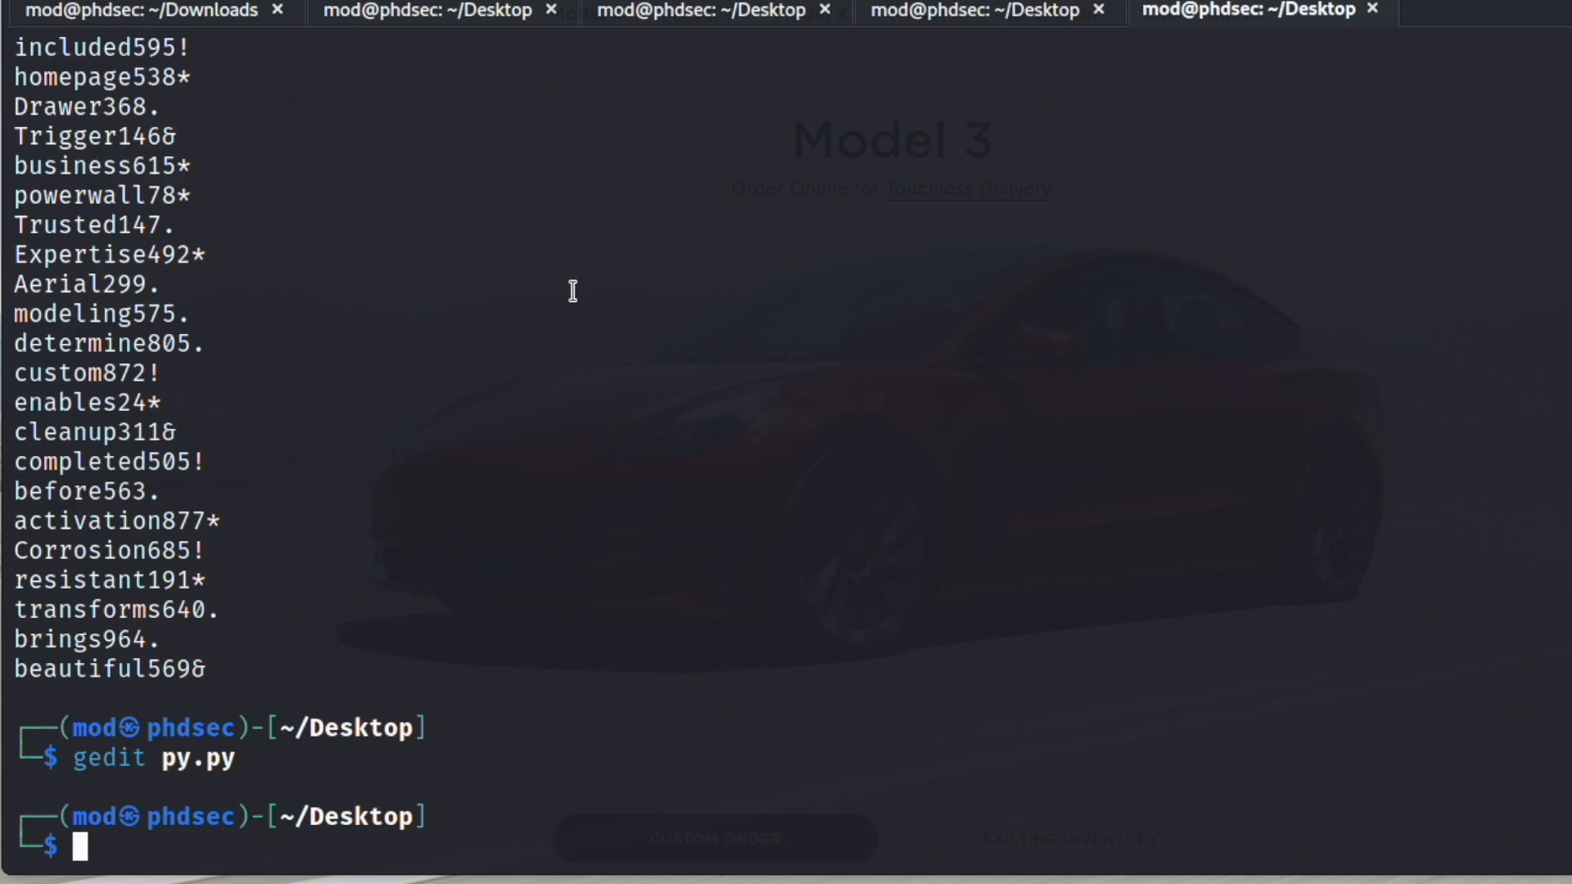
pyautogui.moveTo(578, 311)
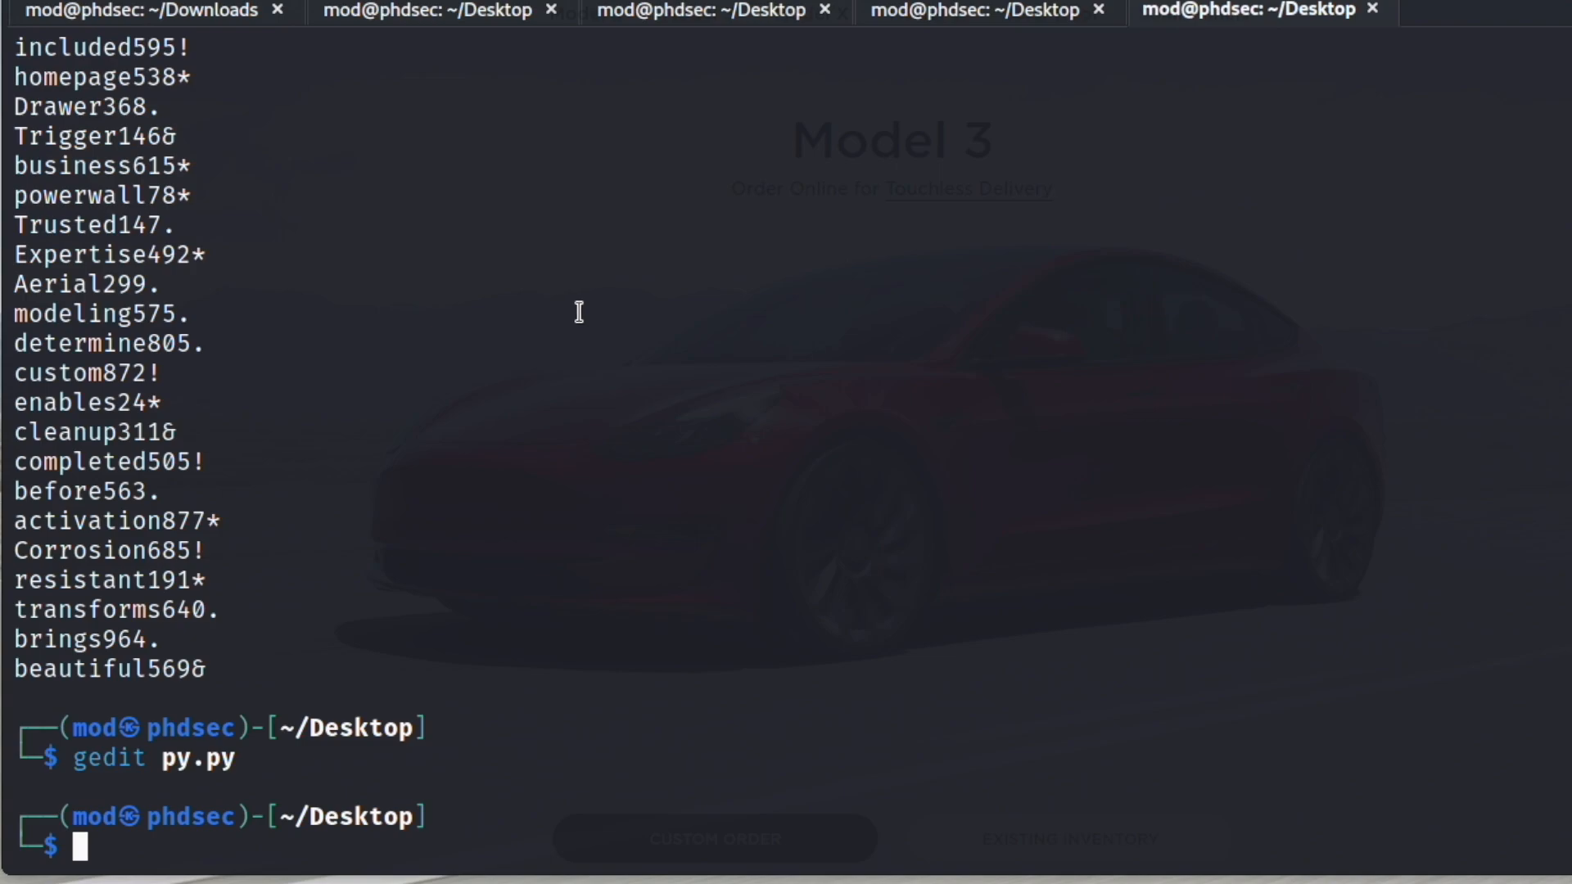